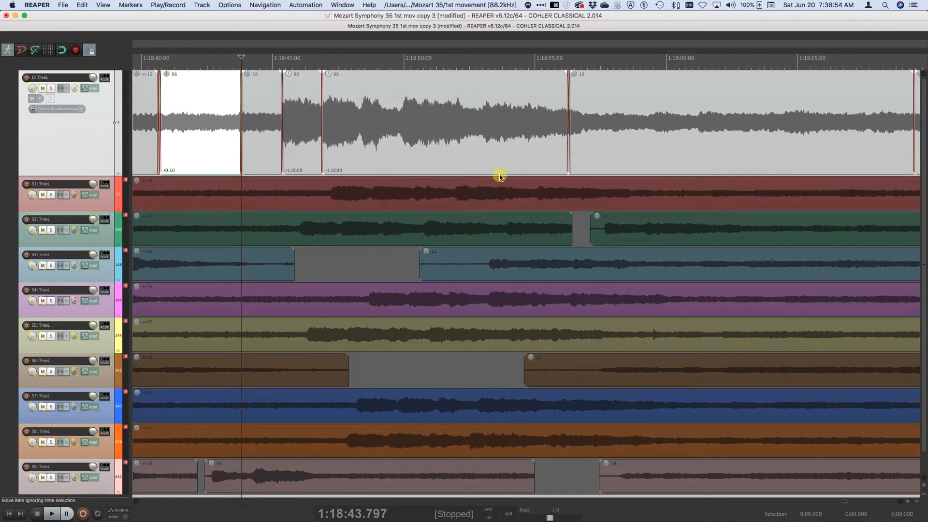
mouse_move(453, 418)
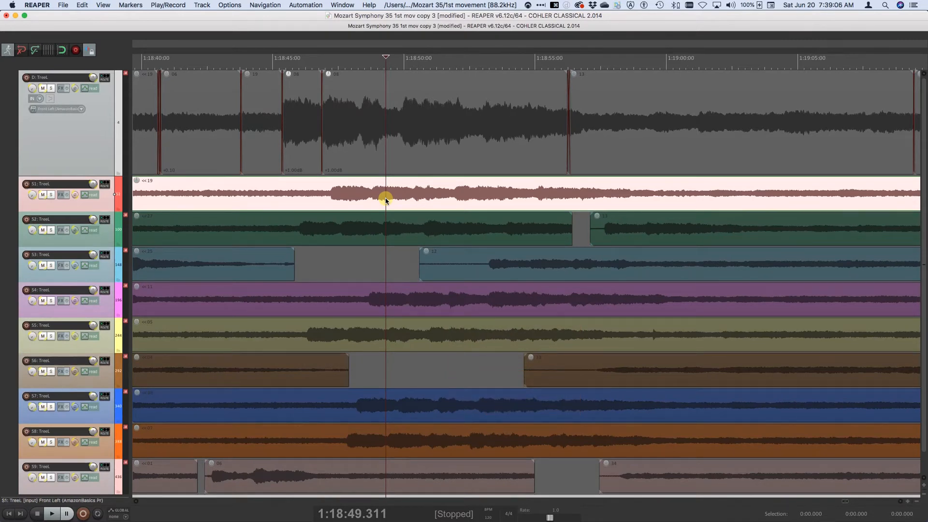
mouse_move(283, 123)
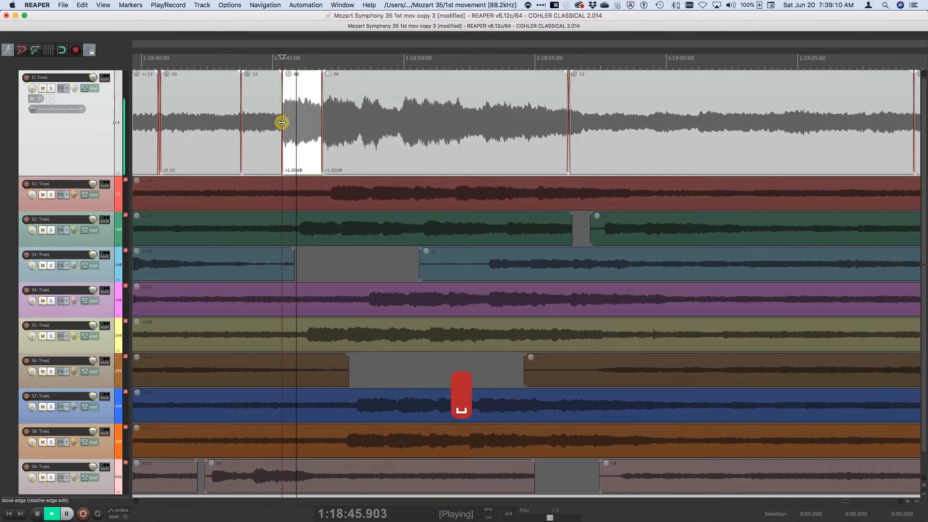
Audition the spot tracks against the main track, leaving the edit cursor at 1:18:46.307.
left_click(37, 513)
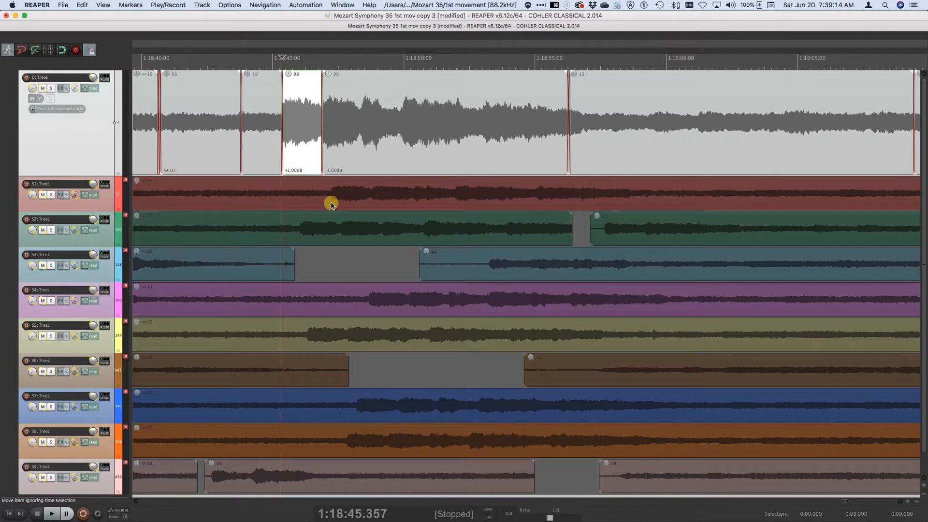
mouse_move(343, 110)
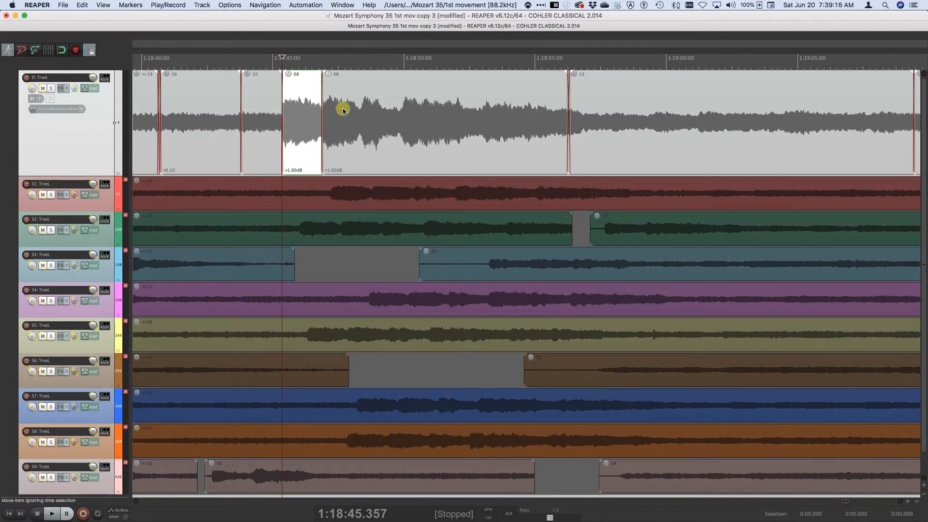
mouse_move(330, 197)
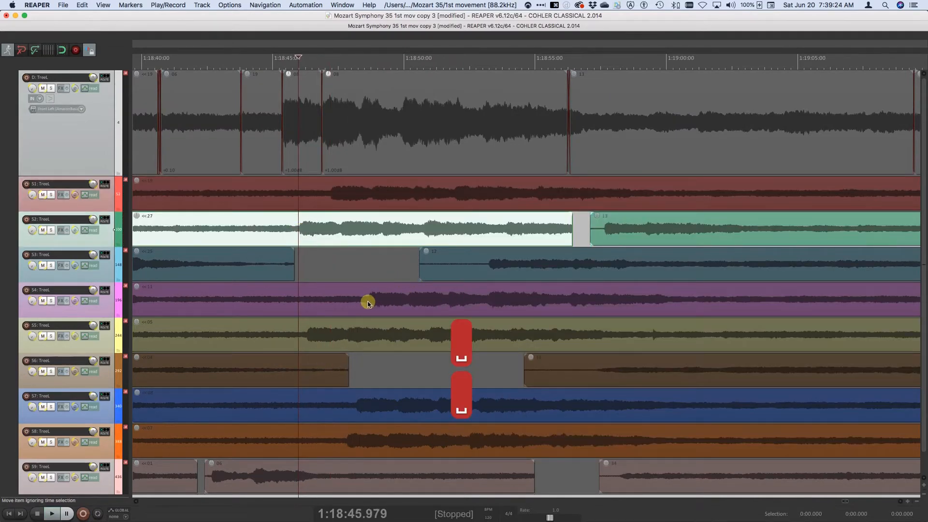
left_click(52, 513)
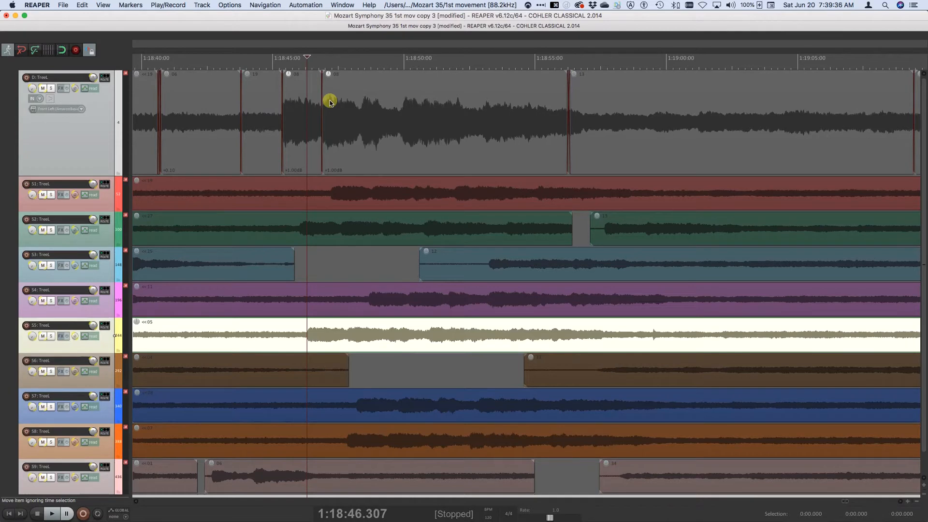
mouse_move(335, 228)
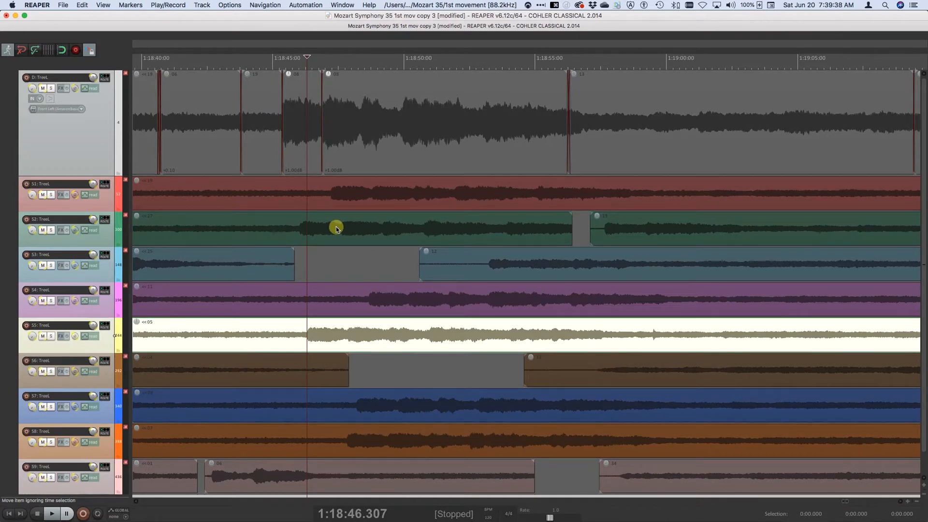
mouse_move(386, 168)
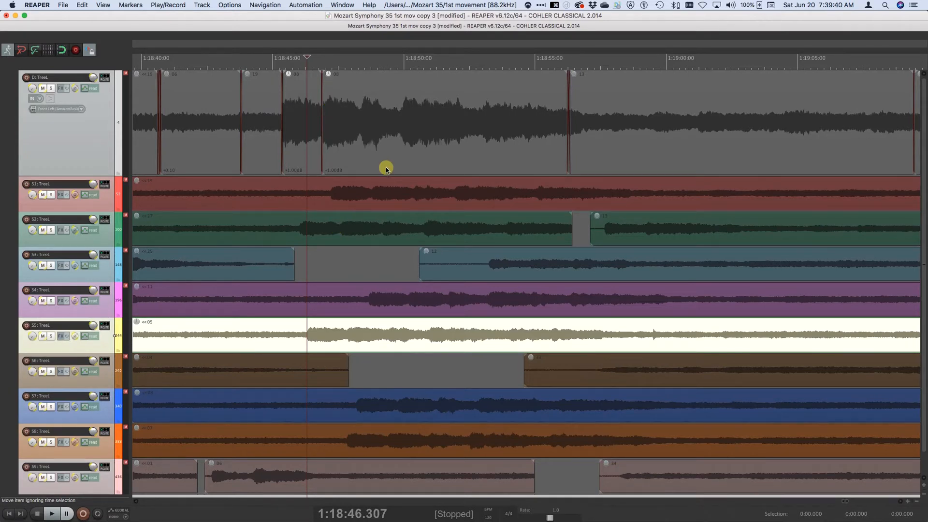
mouse_move(360, 143)
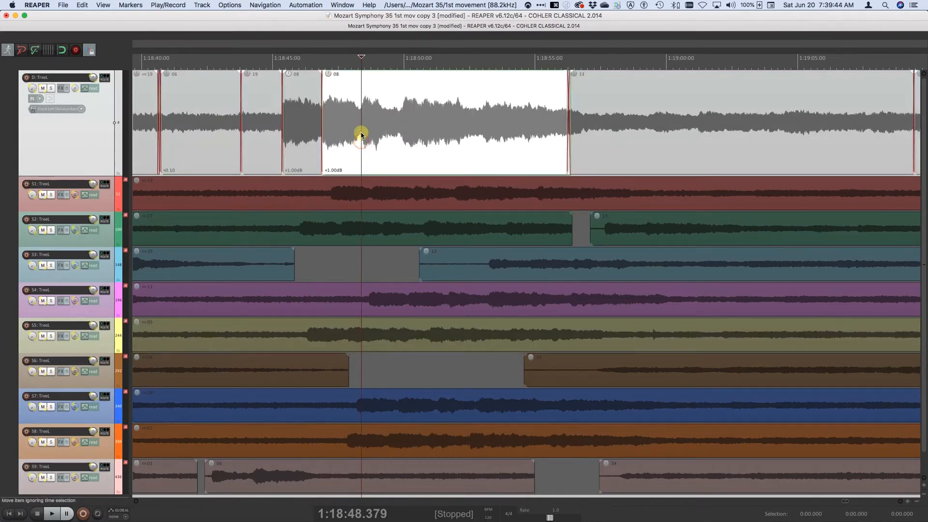
mouse_move(359, 112)
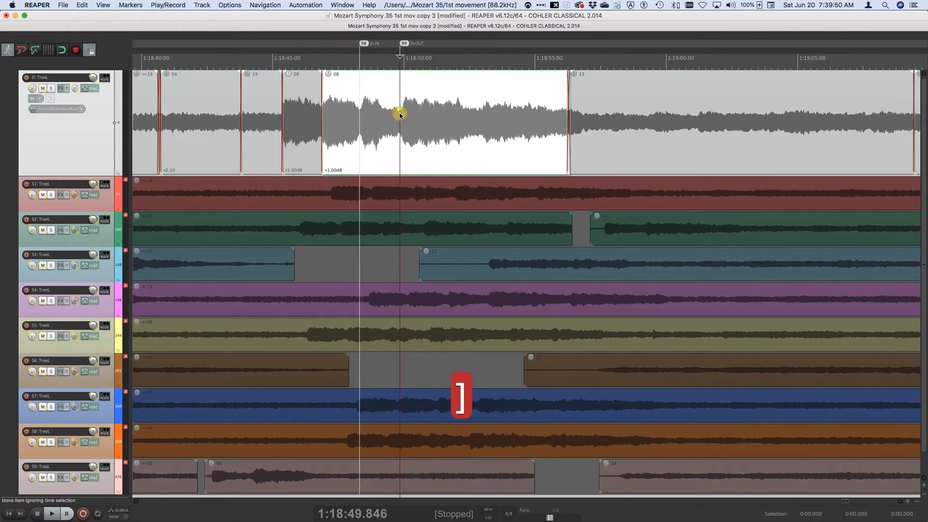
mouse_move(403, 161)
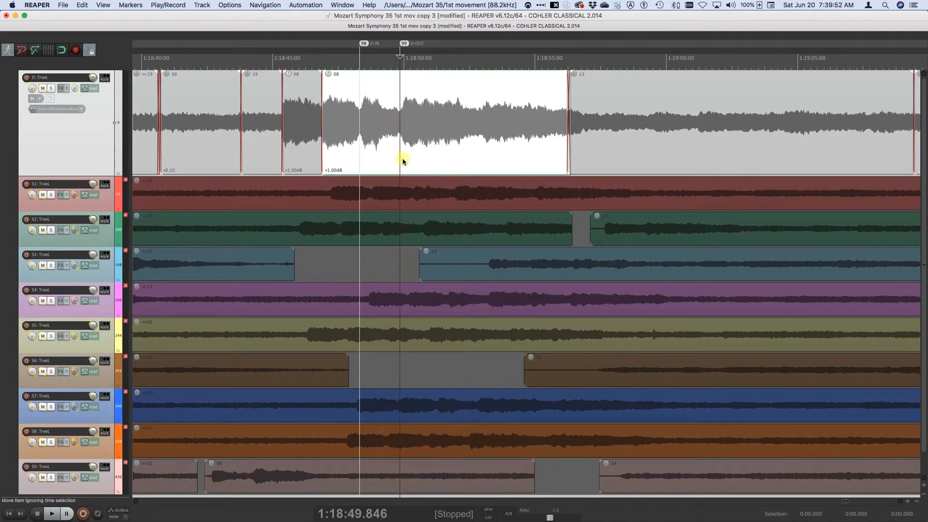
mouse_move(395, 164)
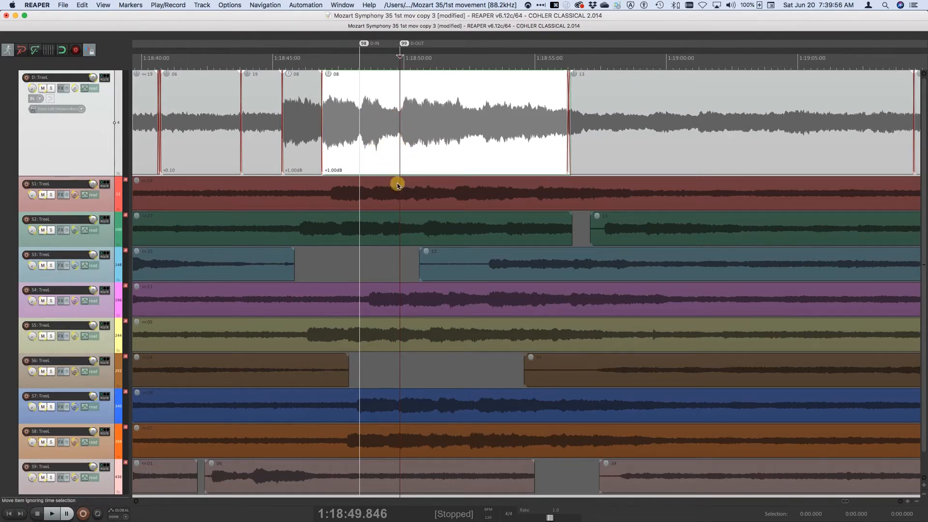
mouse_move(399, 298)
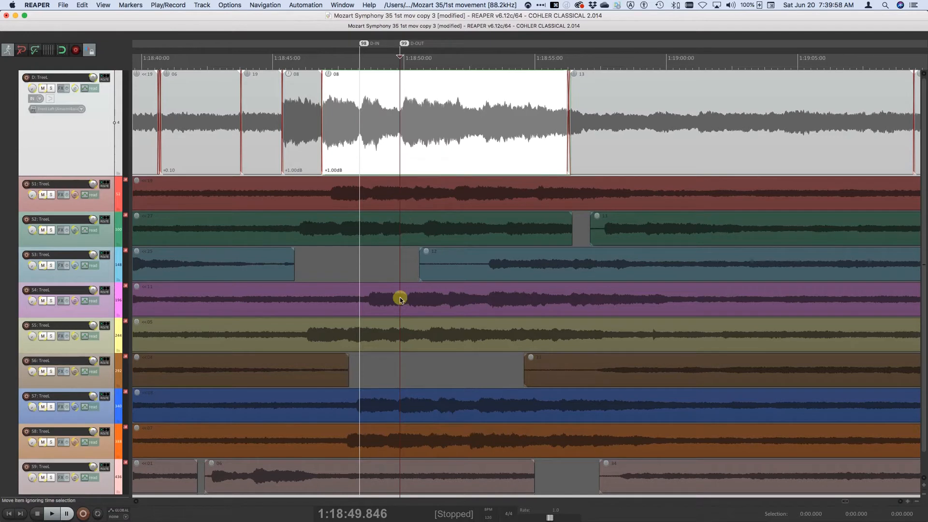
mouse_move(435, 318)
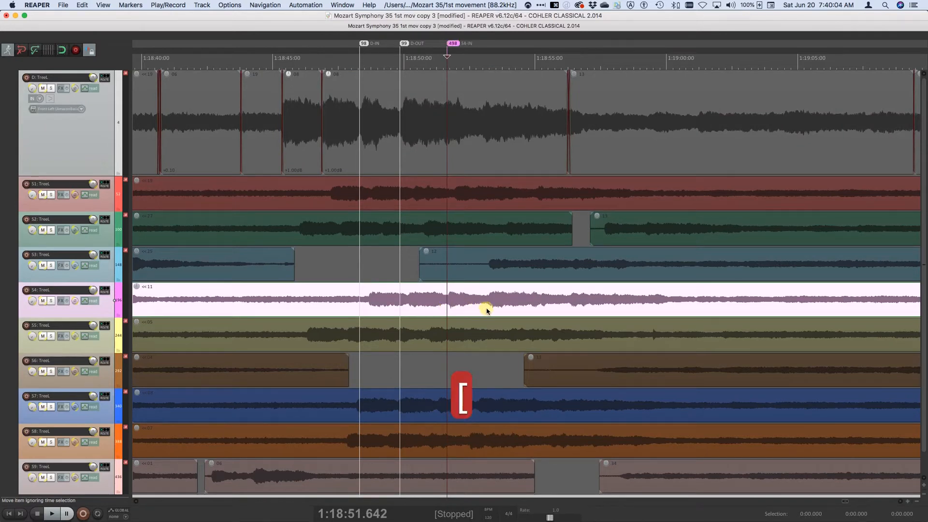
Place the S4-OUT source marker at the source end point on track S4.
left_click(486, 305)
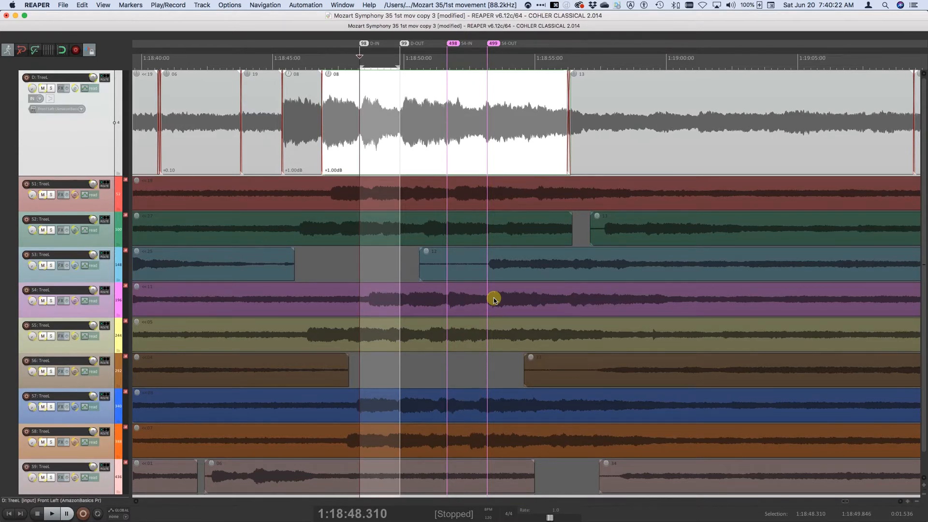
Fill track D's marked range with take 11 from S4, then solo source and destination groups to check.
key("cmd+z")
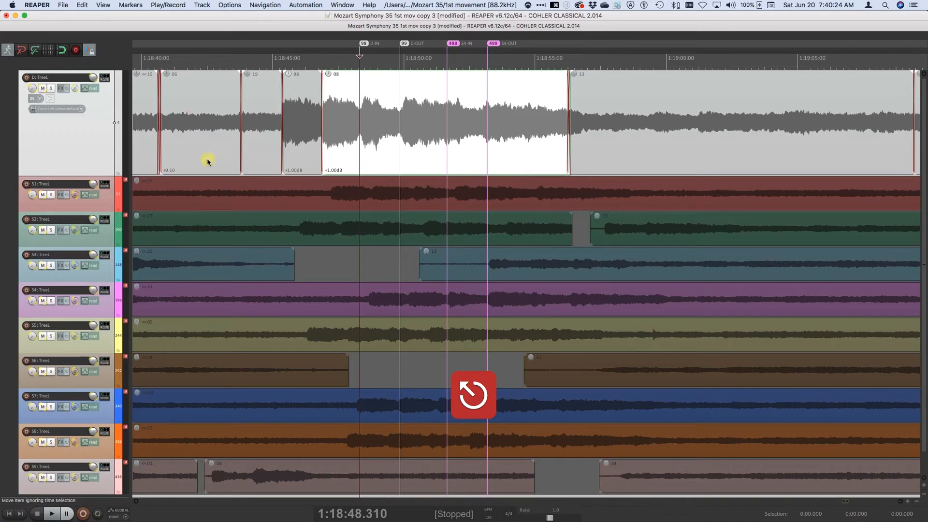
left_click(82, 5)
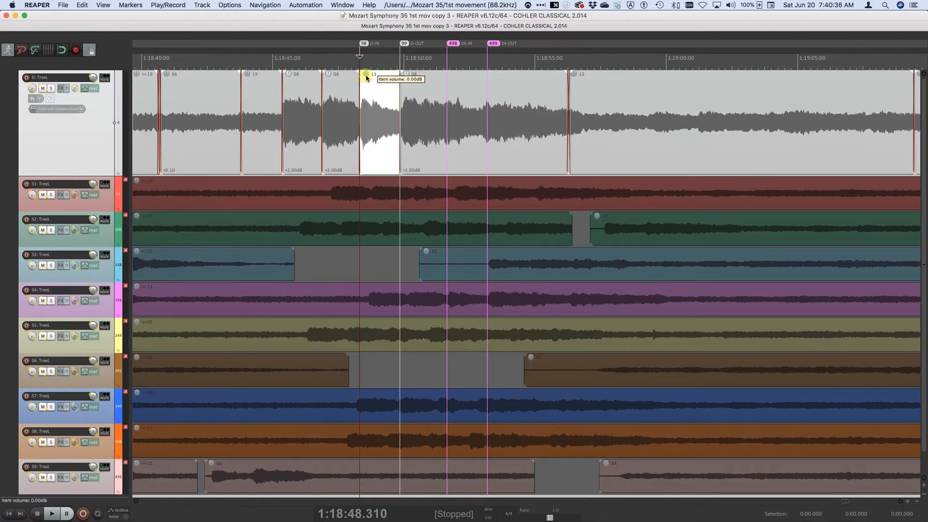
mouse_move(309, 301)
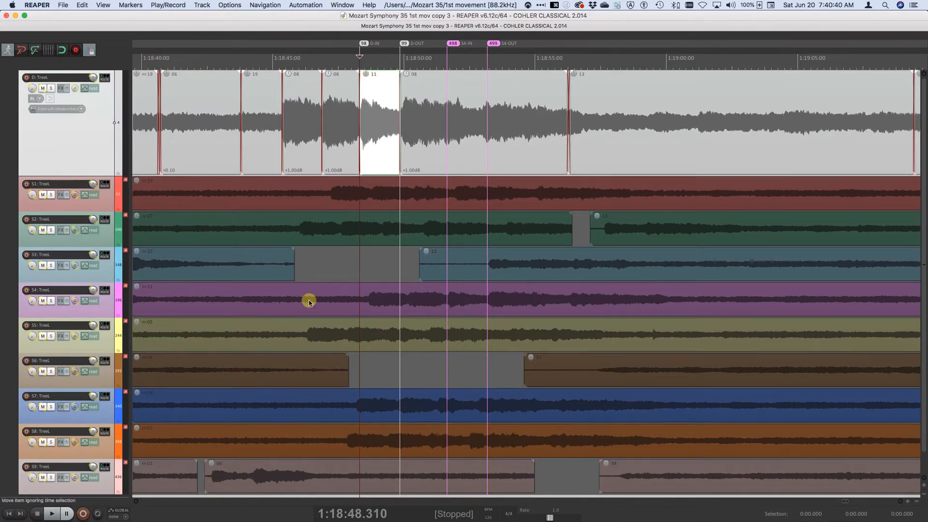
key("F4")
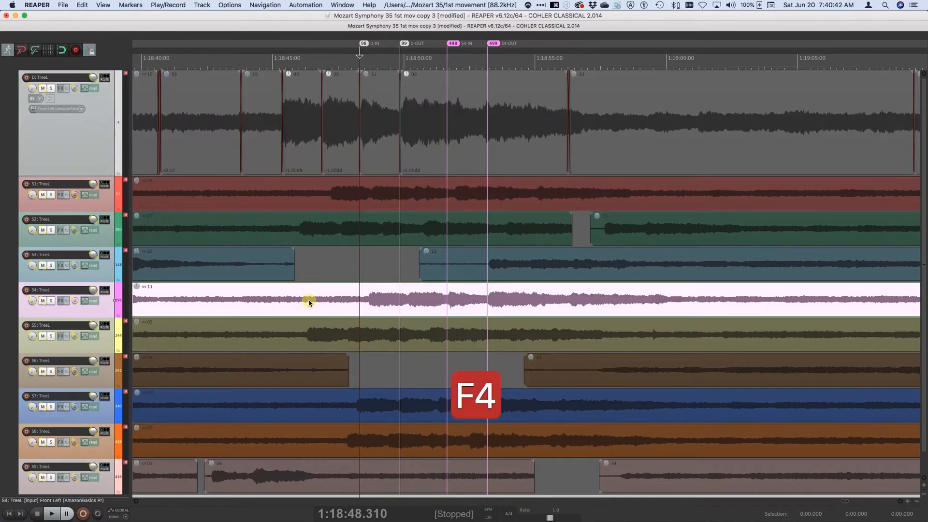
key("f4")
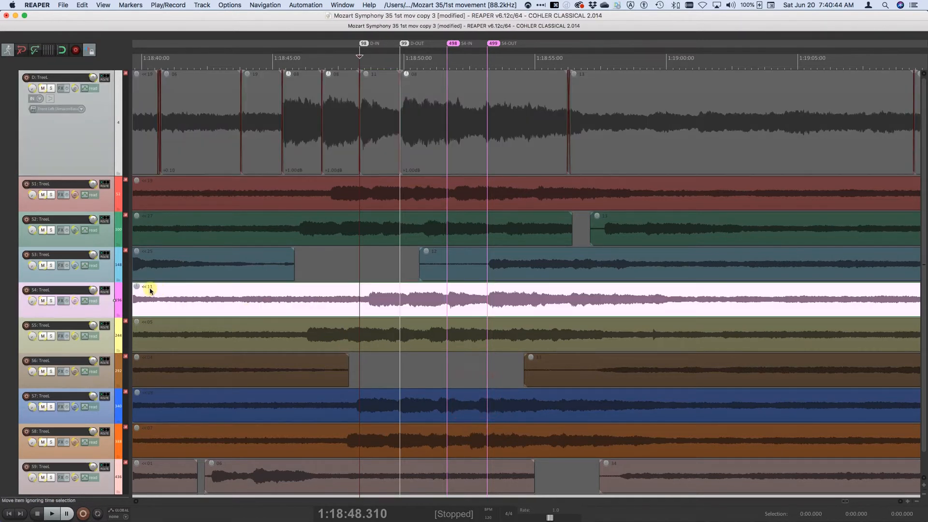
mouse_move(372, 180)
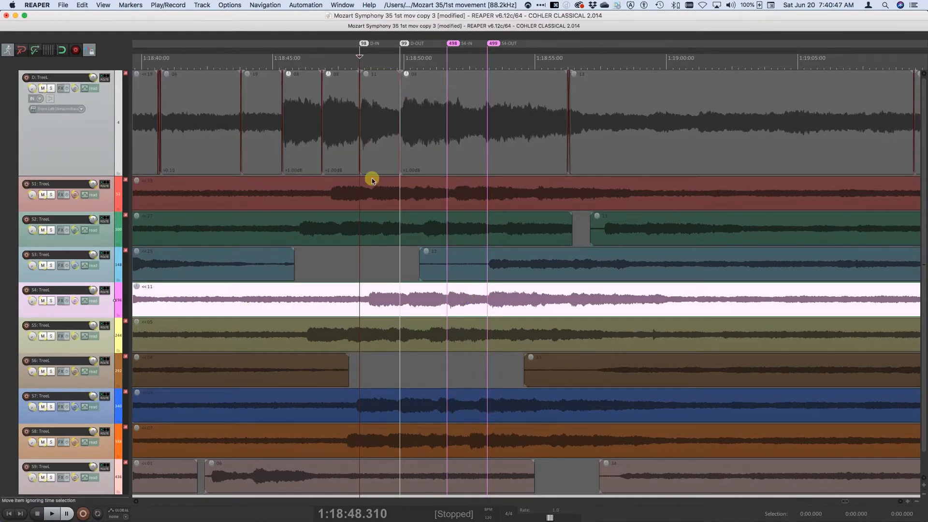
mouse_move(372, 113)
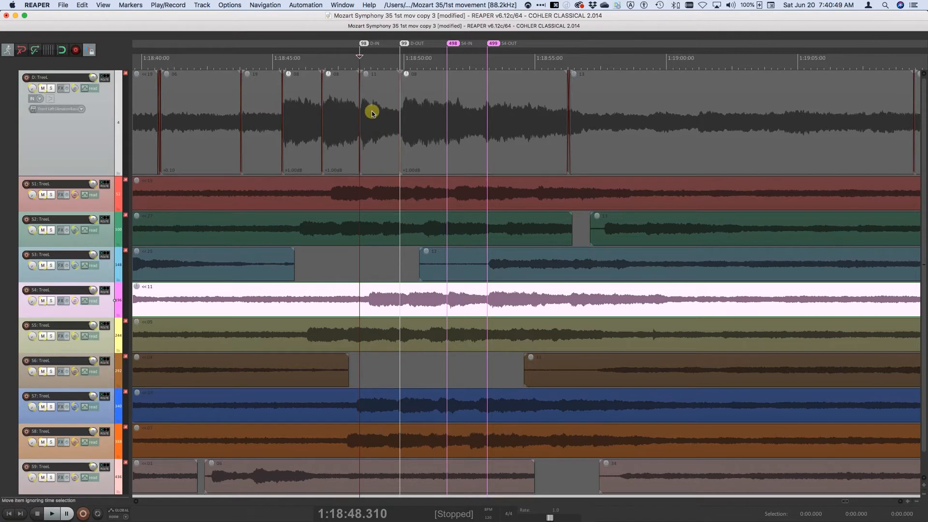
key("d")
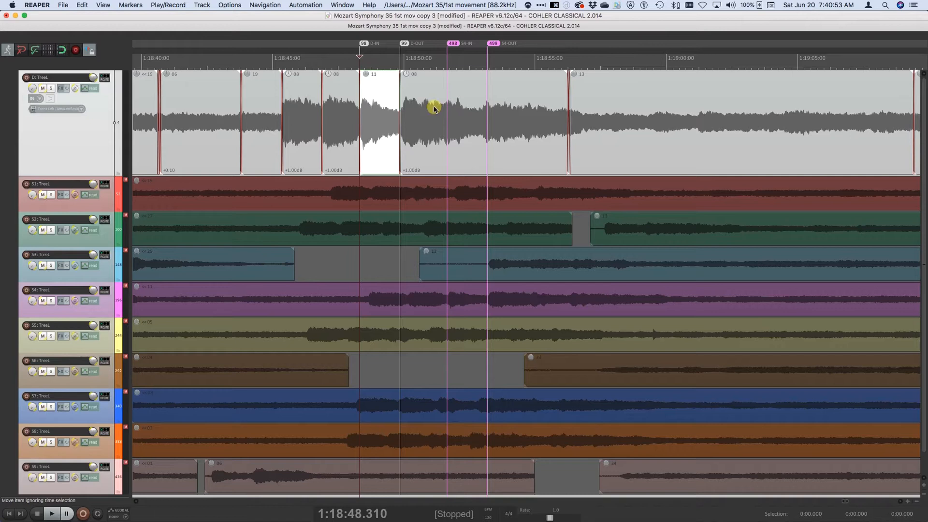
mouse_move(412, 115)
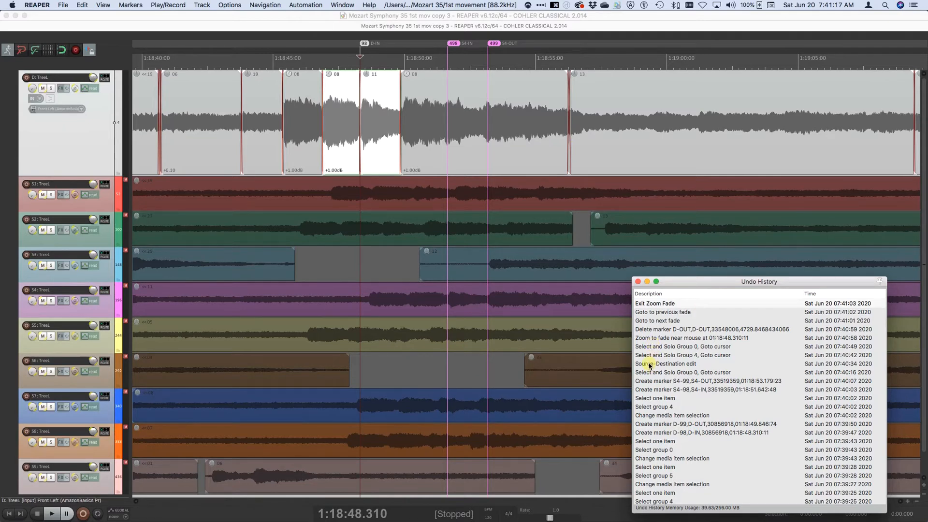
Revert to an earlier Undo History state so take 08 runs continuously with D-OUT restored.
left_click(680, 372)
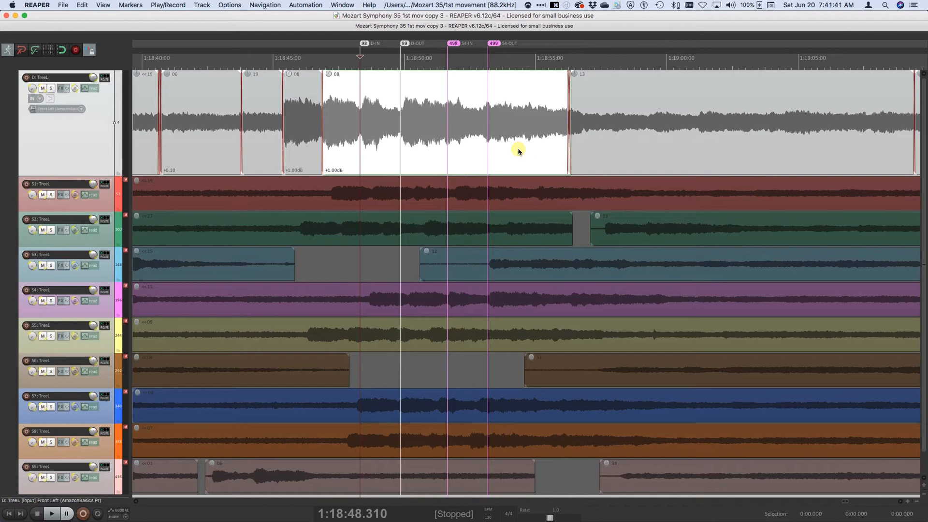
mouse_move(371, 136)
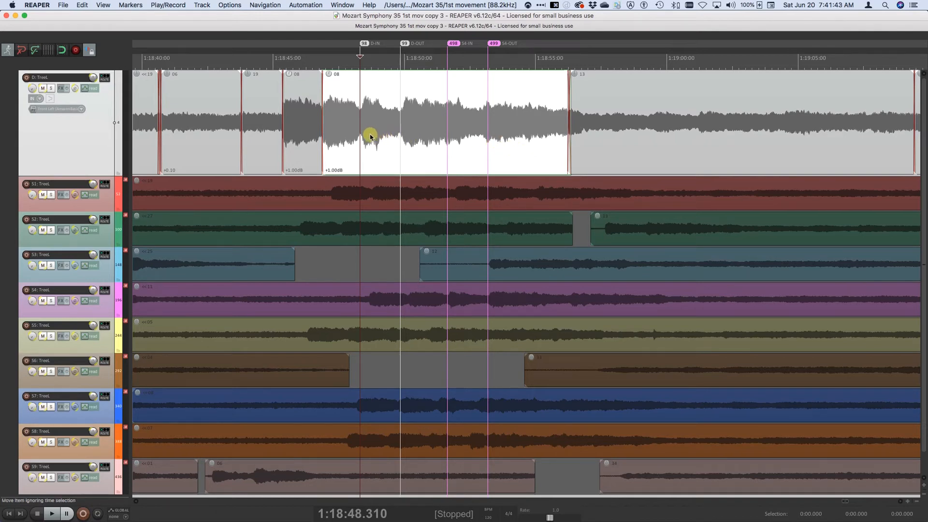
mouse_move(394, 154)
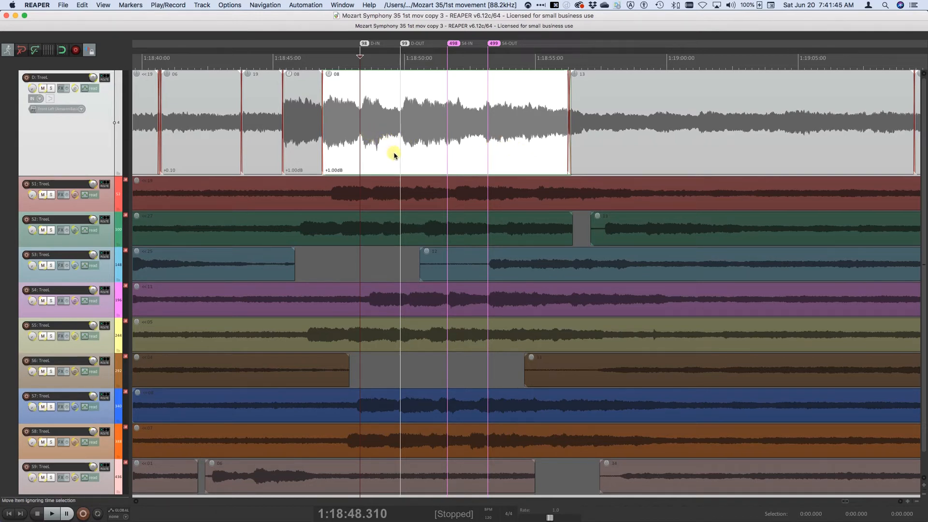
mouse_move(378, 125)
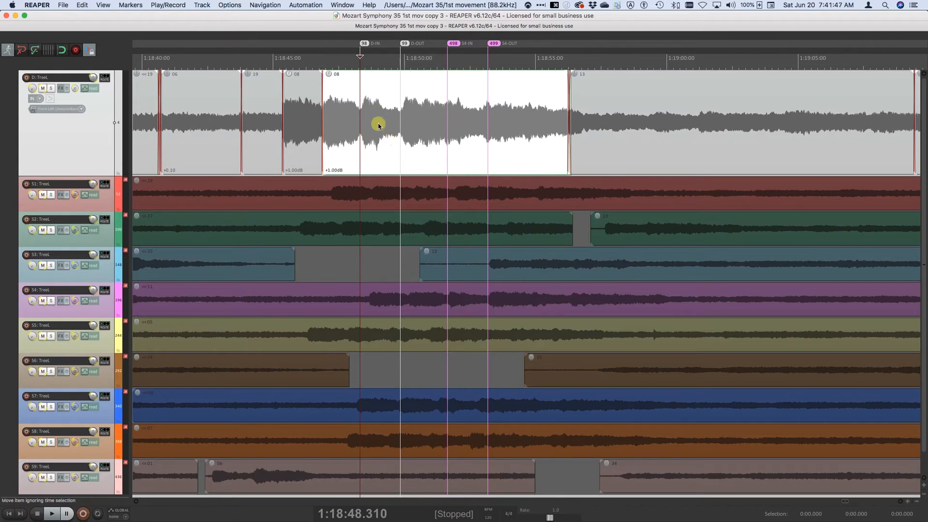
mouse_move(374, 91)
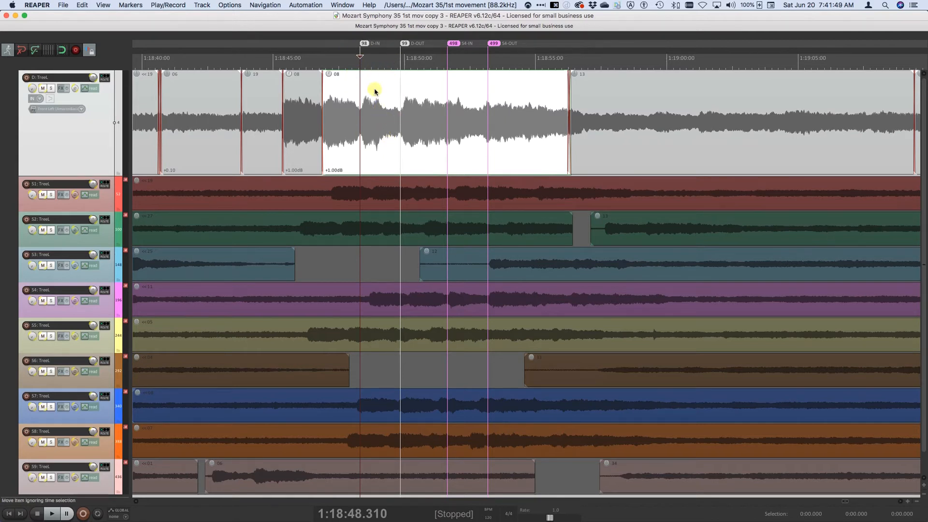
mouse_move(386, 114)
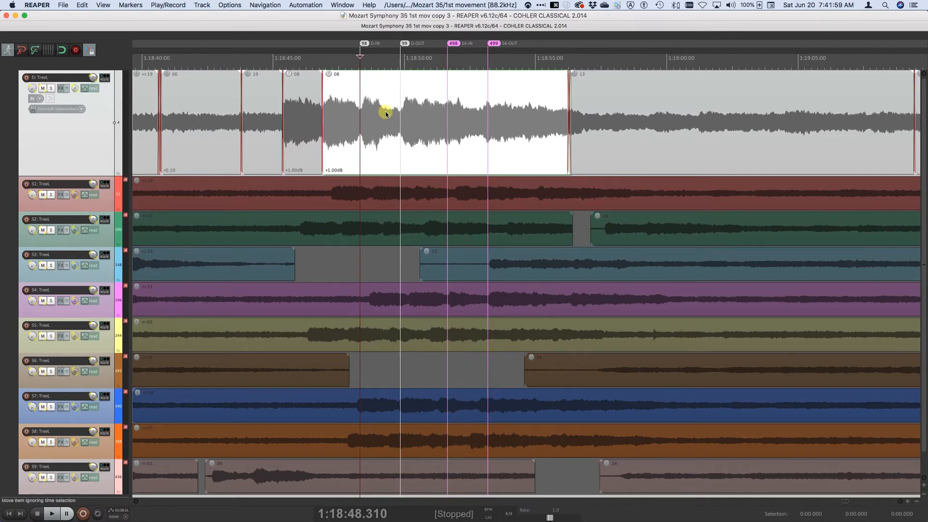
mouse_move(400, 105)
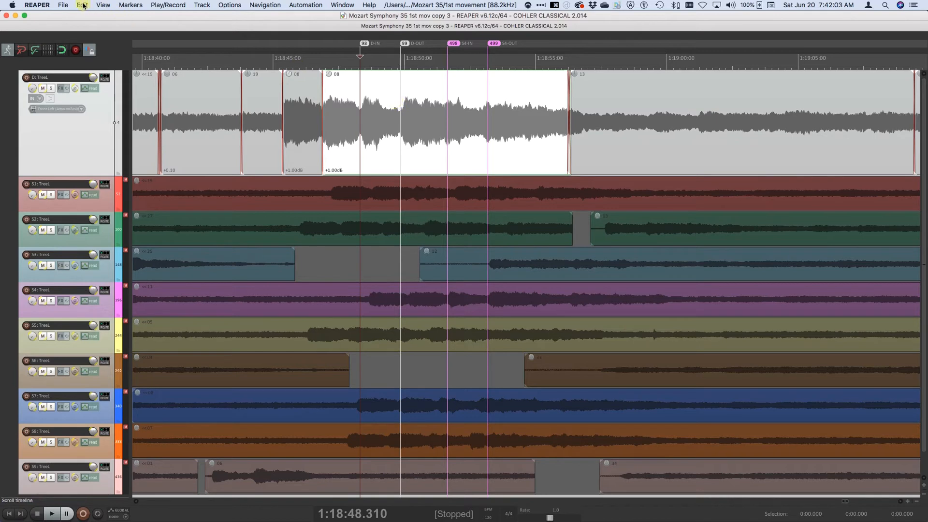
Ripple-delete the D-IN to D-OUT range via Edit > Delete > Ripple, pulling later takes earlier.
left_click(82, 5)
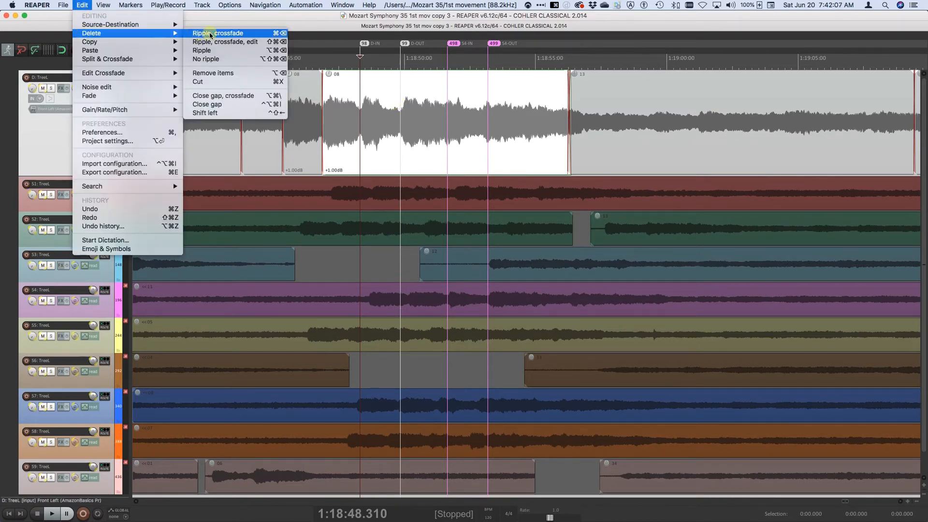
mouse_move(202, 50)
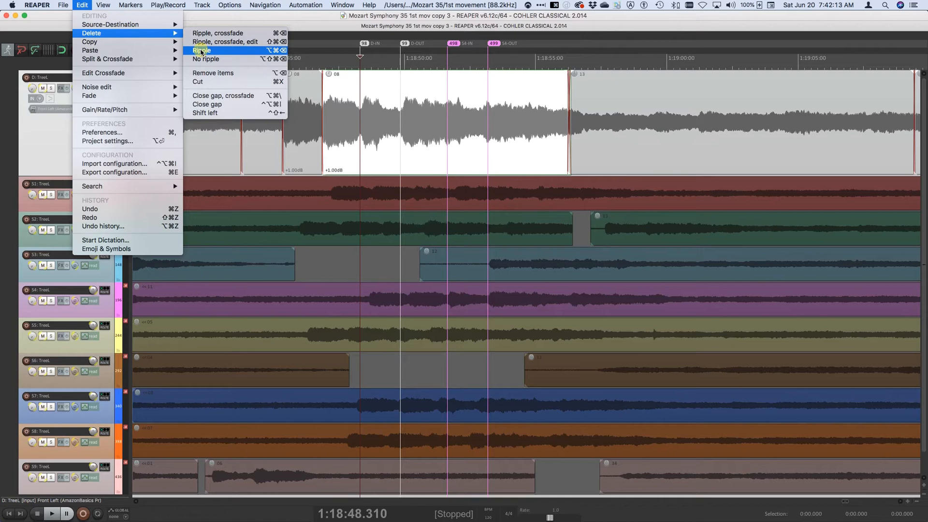
left_click(201, 50)
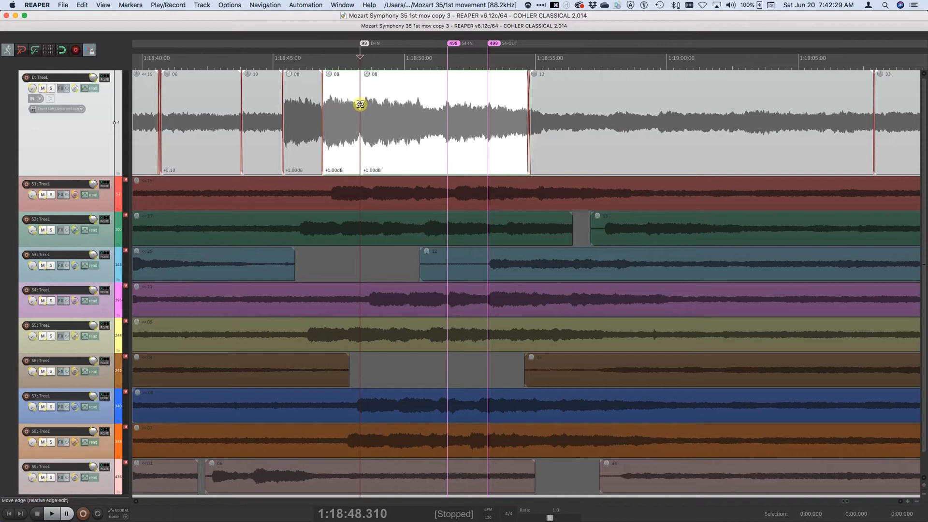
Clear the destination markers with ⌘] and ⌘[, leaving only S4-IN and S4-OUT.
key("cmd+]")
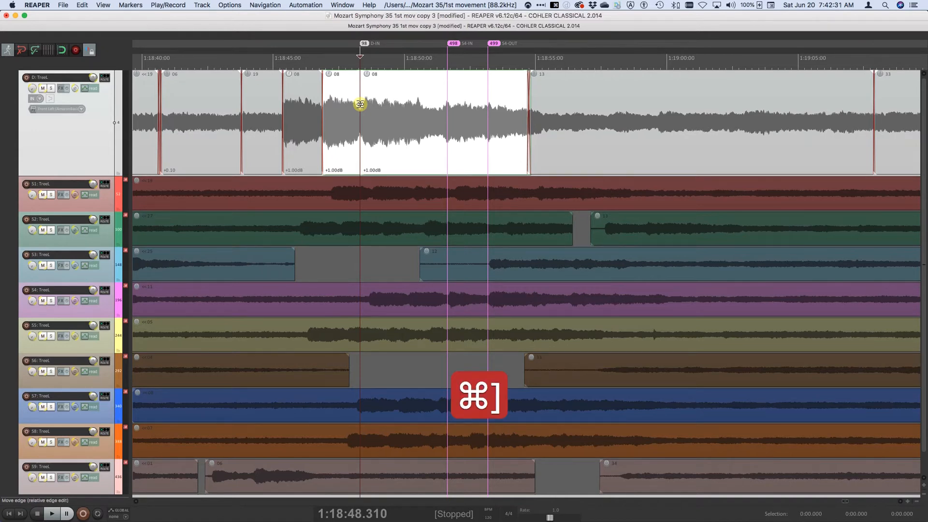
key("cmd+]")
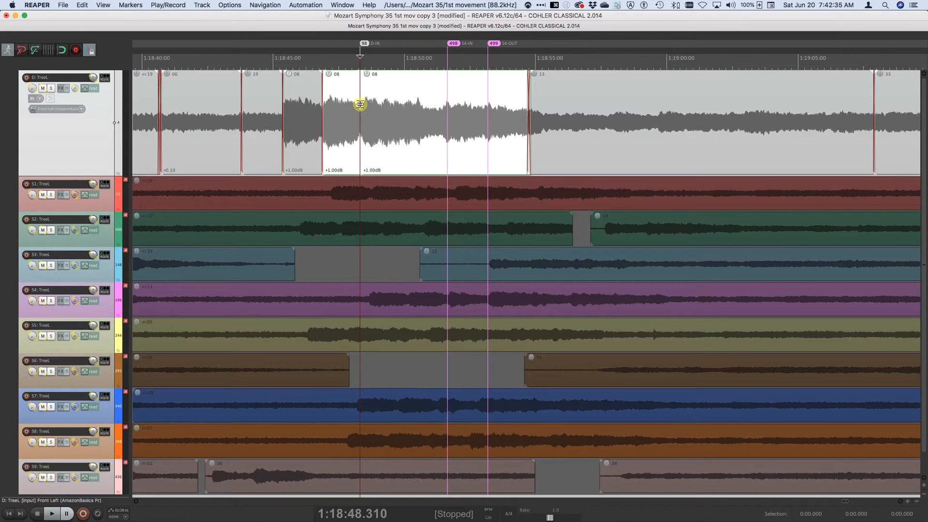
key("cmd+[")
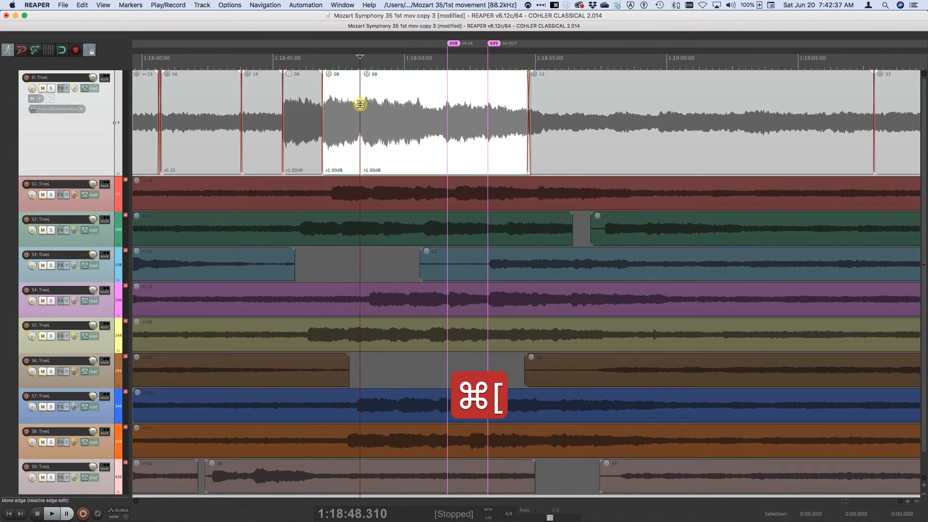
key("cmd+[")
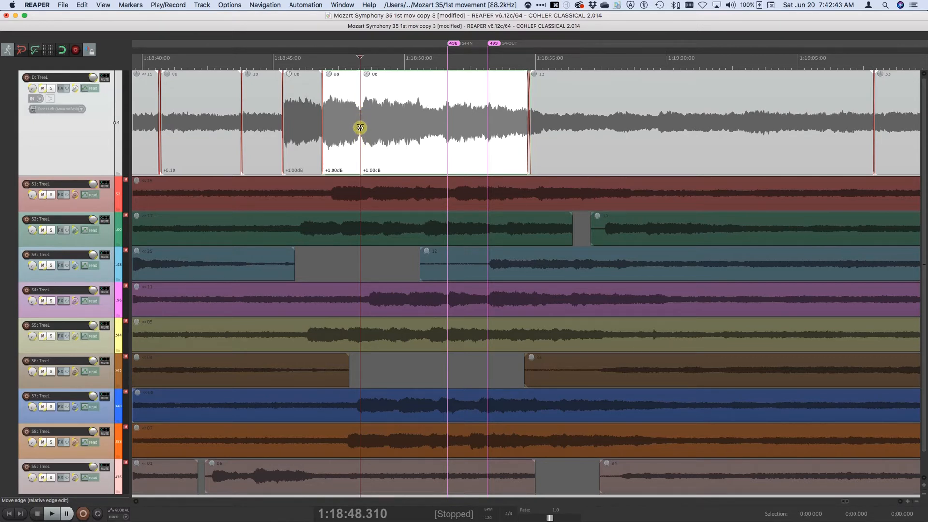
mouse_move(466, 295)
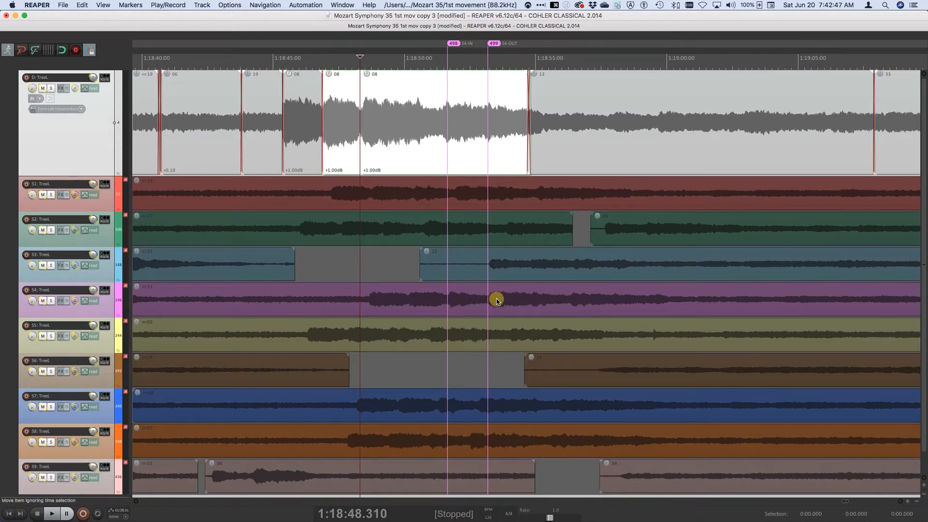
mouse_move(463, 298)
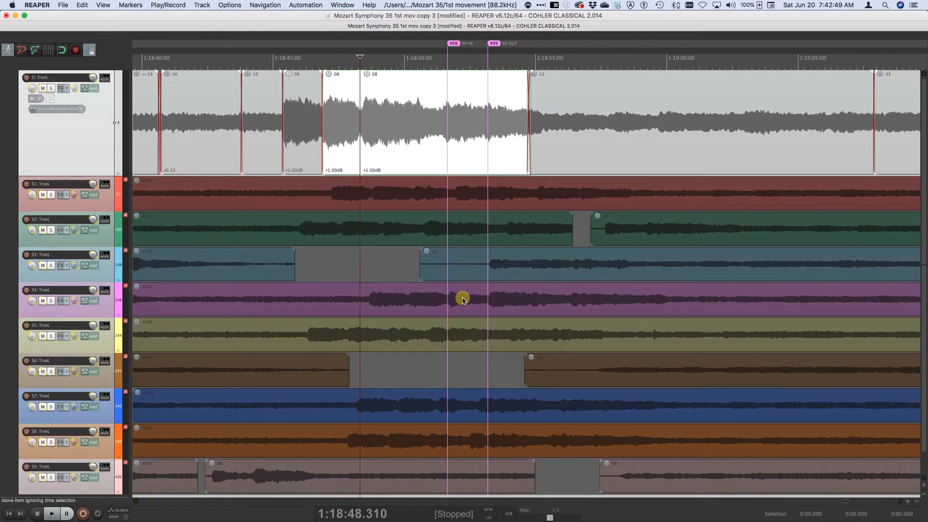
Select S4 as the source track and set a time selection between its source markers.
key("f4")
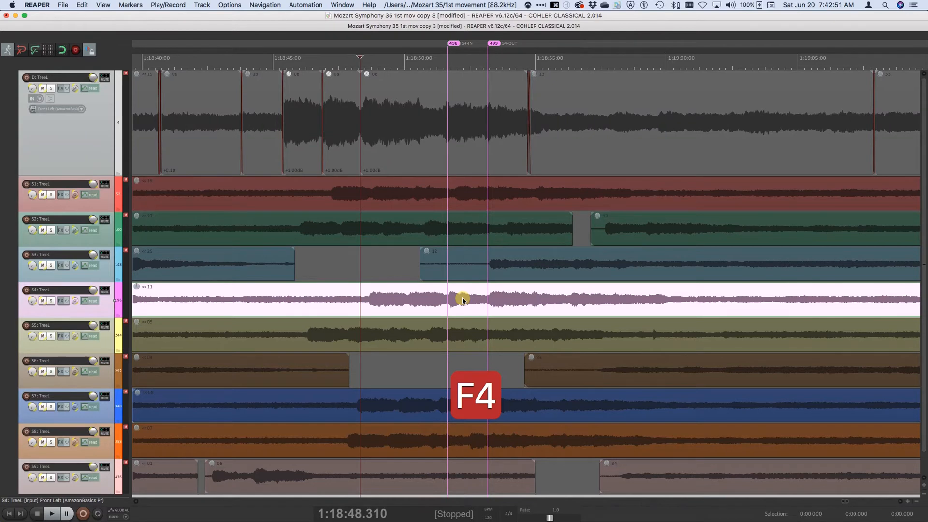
key("t")
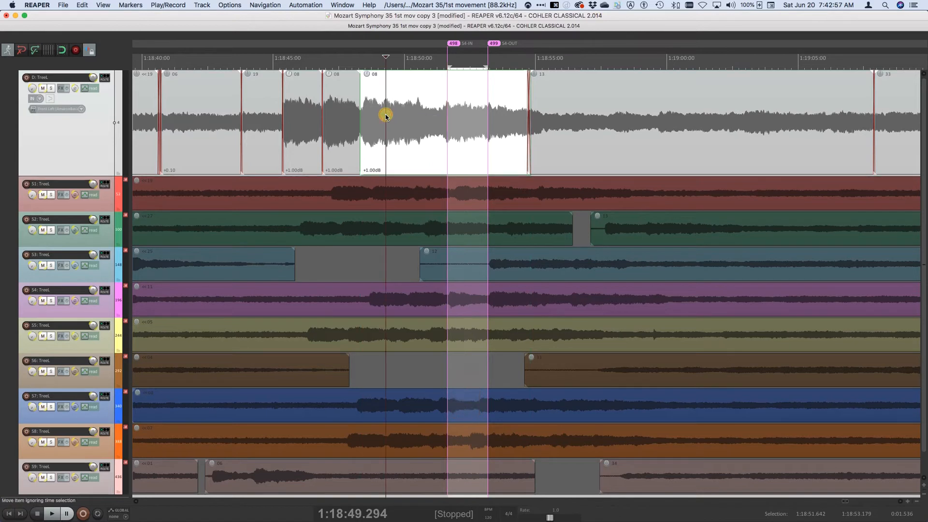
key("b")
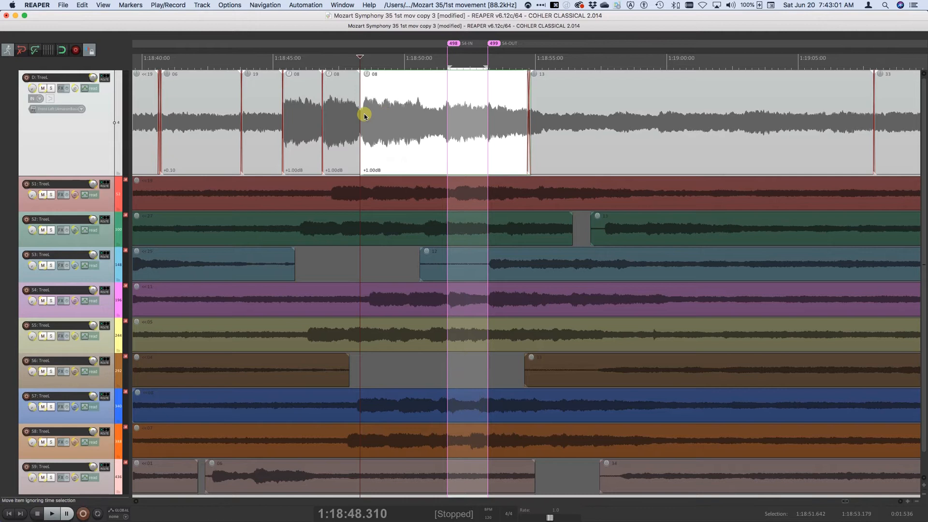
mouse_move(379, 114)
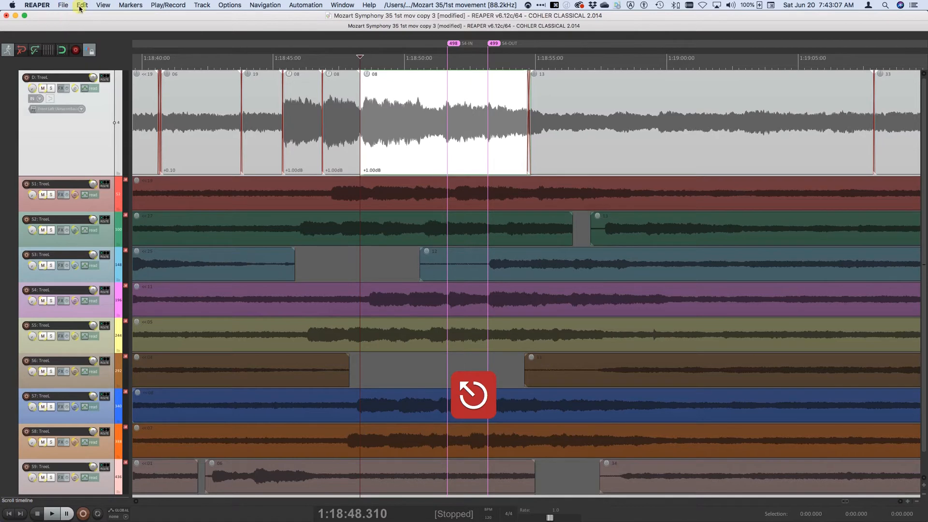
Run Source-Destination Edit, crossfade so take 11 fills the top track at 1:18:48.310.
left_click(82, 5)
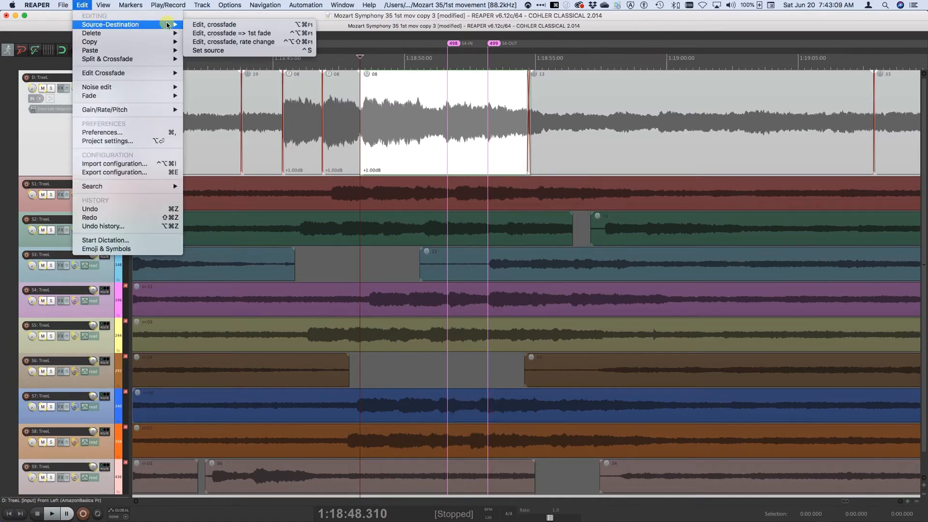
mouse_move(214, 24)
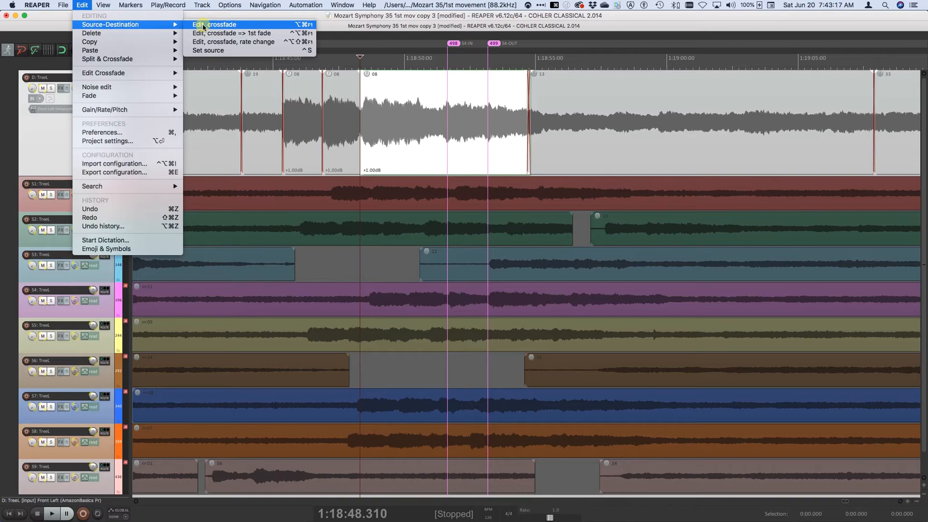
left_click(213, 24)
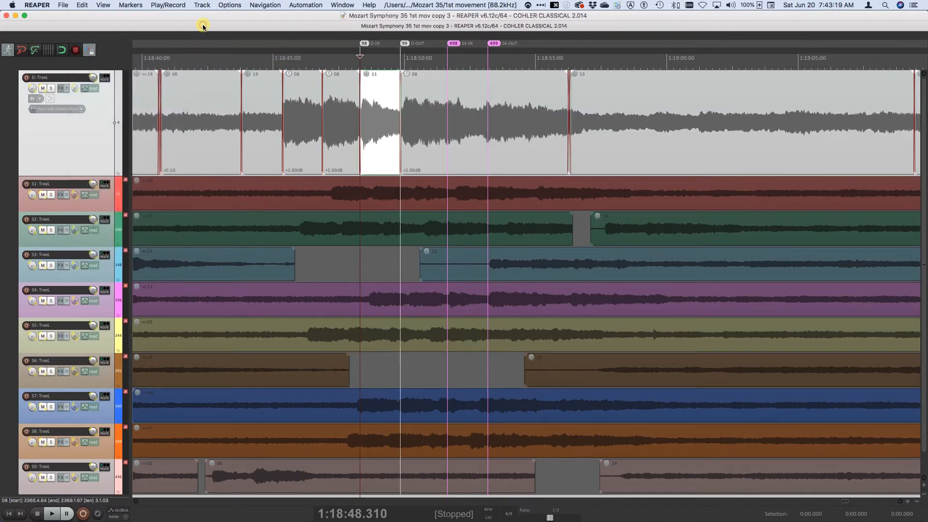
mouse_move(360, 117)
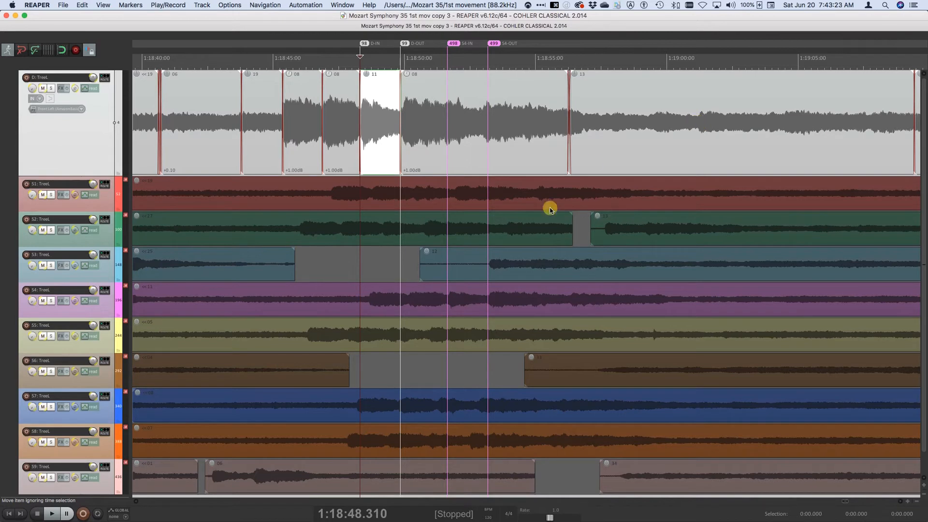
mouse_move(505, 258)
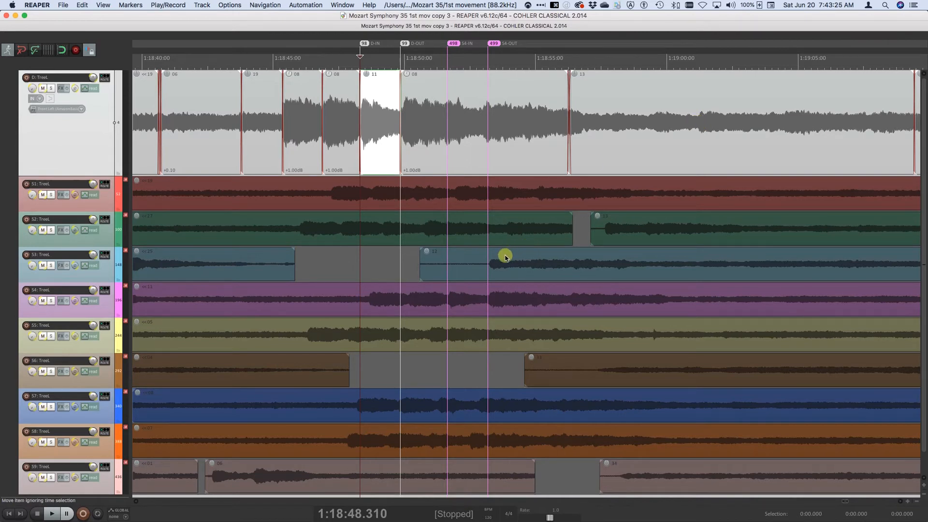
mouse_move(190, 292)
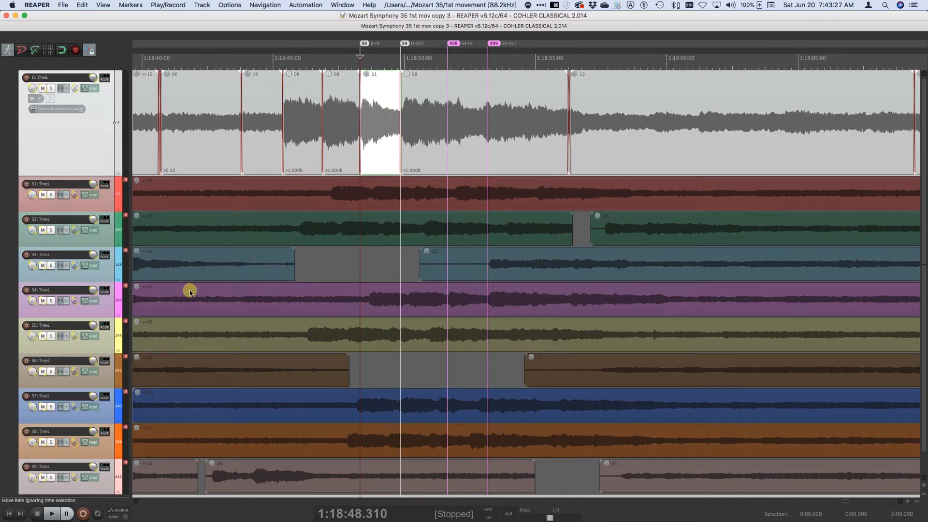
mouse_move(354, 128)
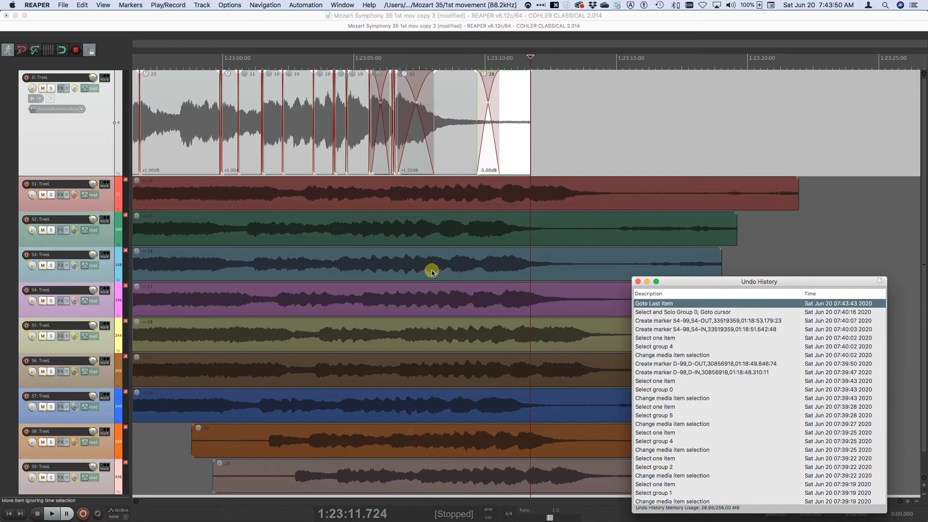
Select the S3 item at the movement's ending and set S3-IN and S3-OUT at 1:23:08.6–1:23:09.9.
left_click(450, 270)
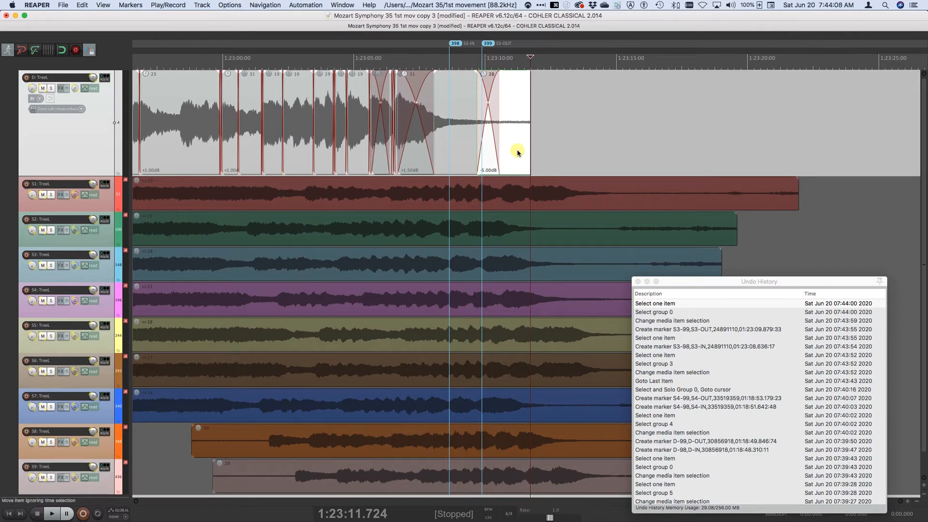
mouse_move(155, 8)
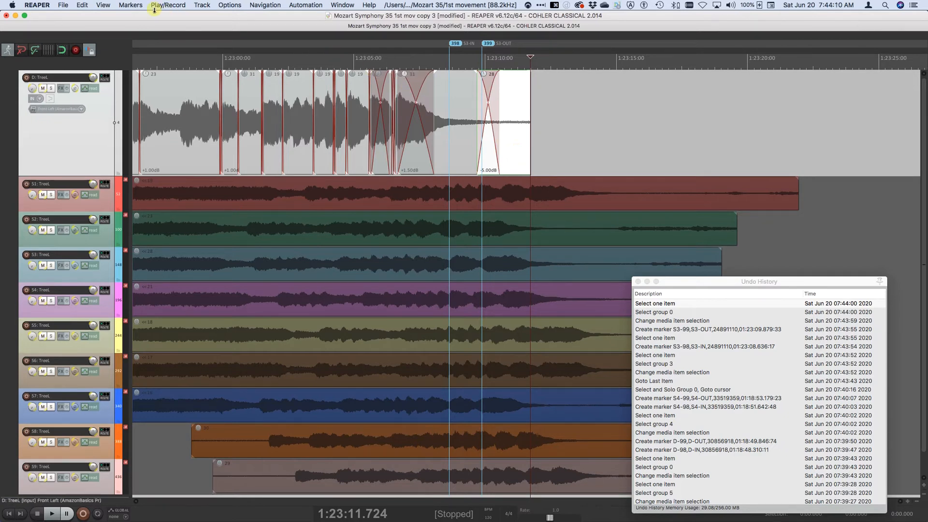
Delete the IN/OUT markers, then select 1:23:08.636–1:23:09.879 (1.243 s) from S3-IN to S3-OUT.
left_click(130, 5)
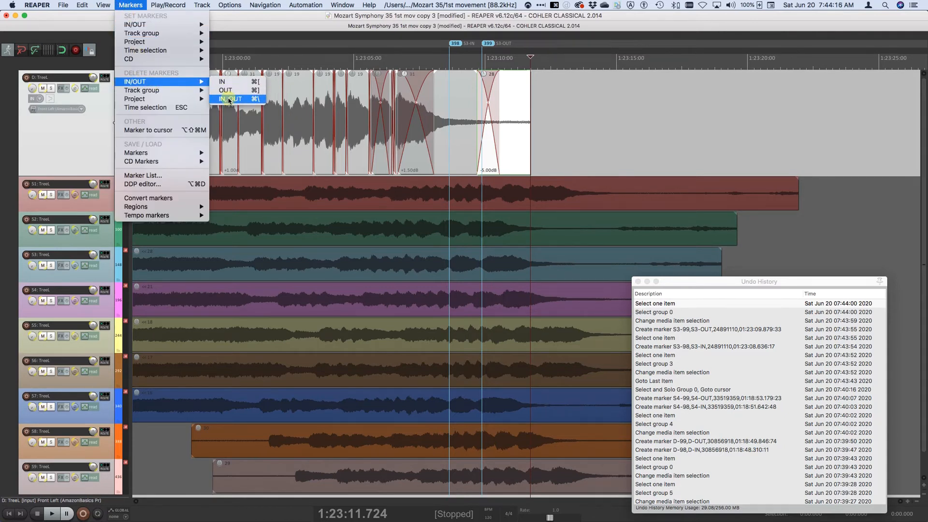
left_click(230, 99)
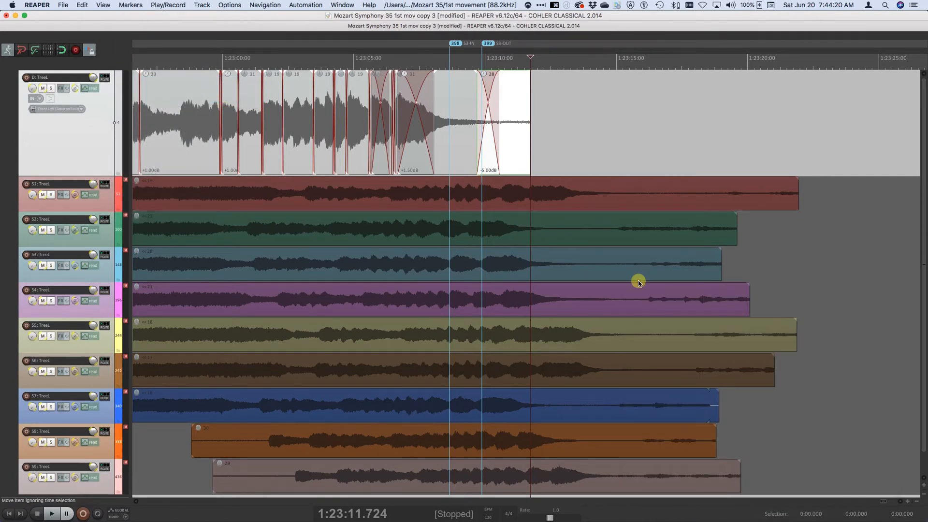
mouse_move(541, 125)
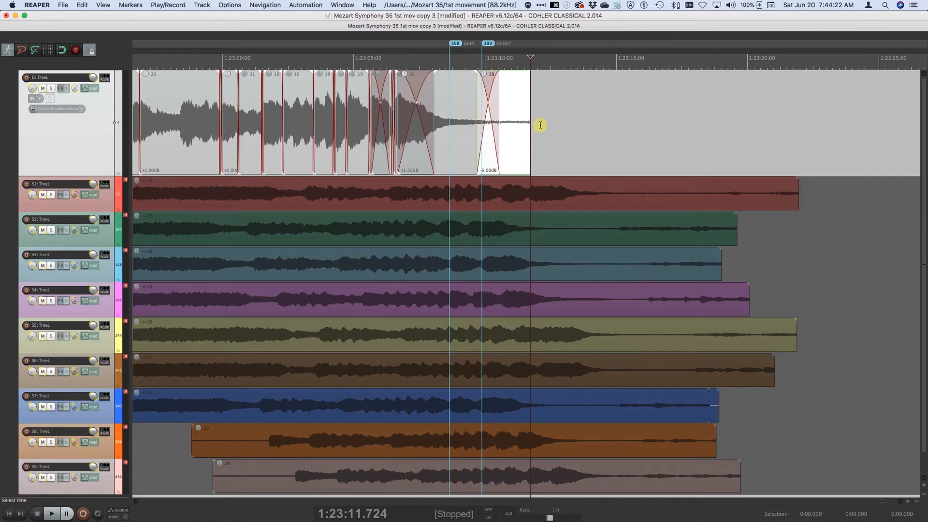
mouse_move(463, 278)
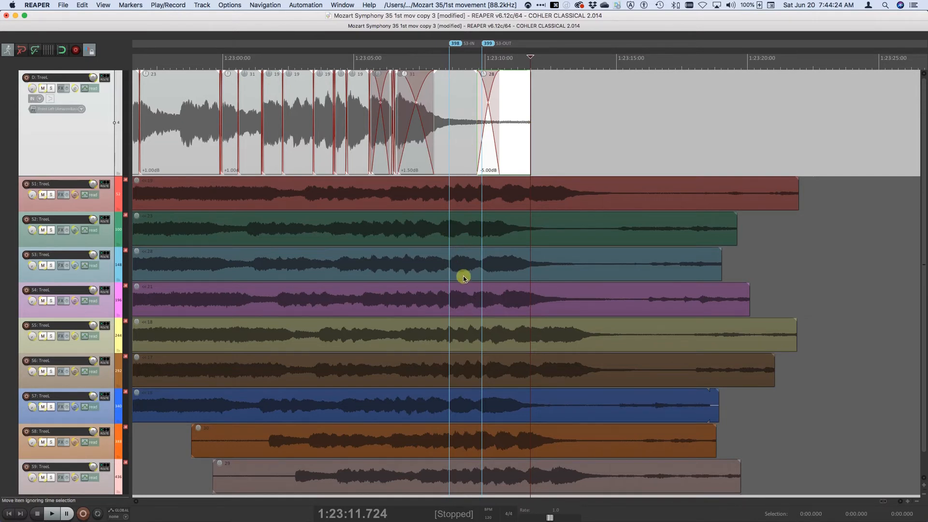
left_click(455, 271)
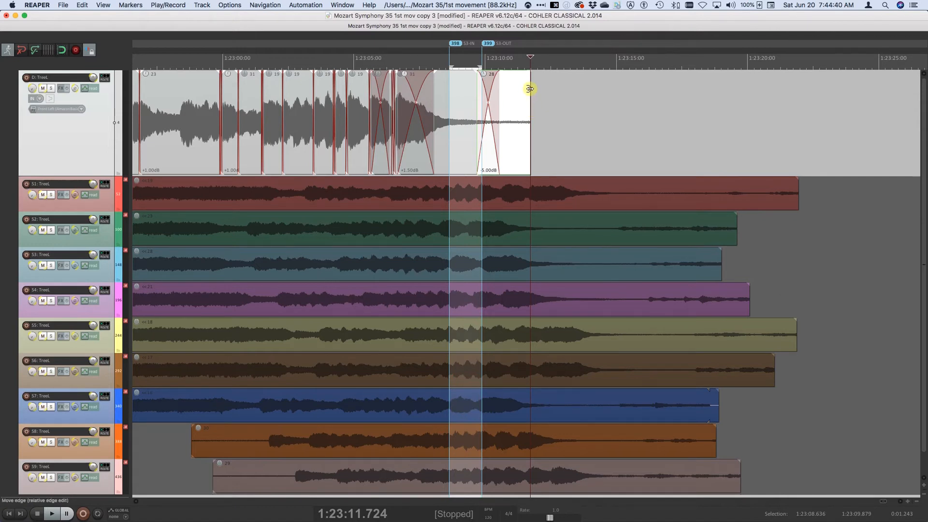
mouse_move(78, 6)
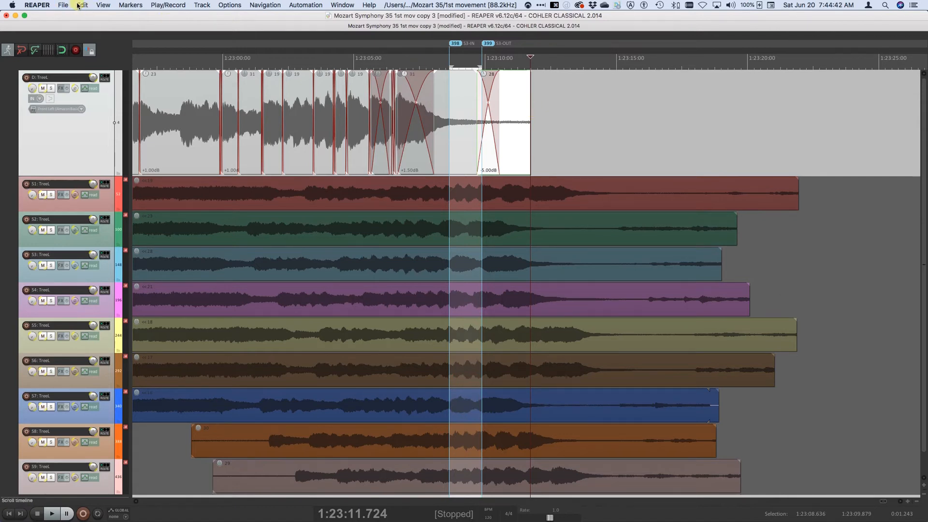
Run Source-Destination Edit, crossfade to place new D-IN and D-OUT markers just past S3-OUT.
left_click(81, 5)
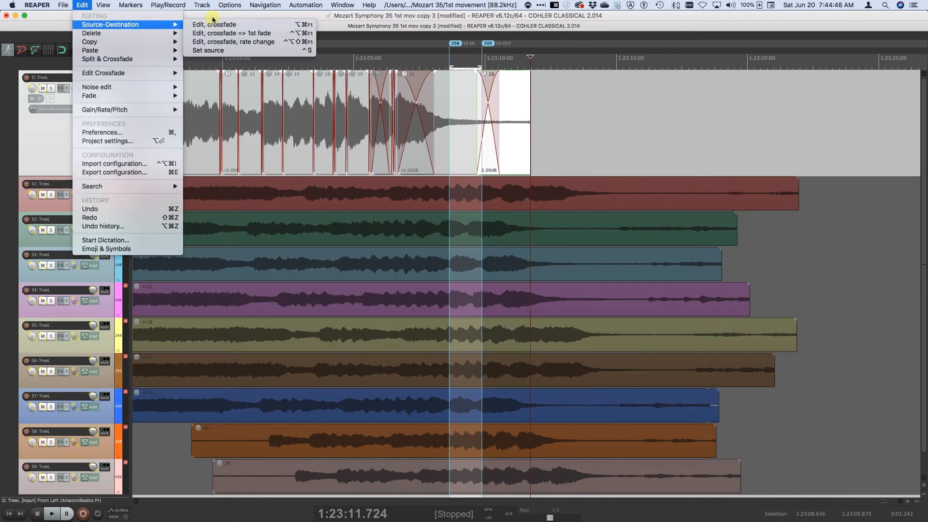
left_click(167, 5)
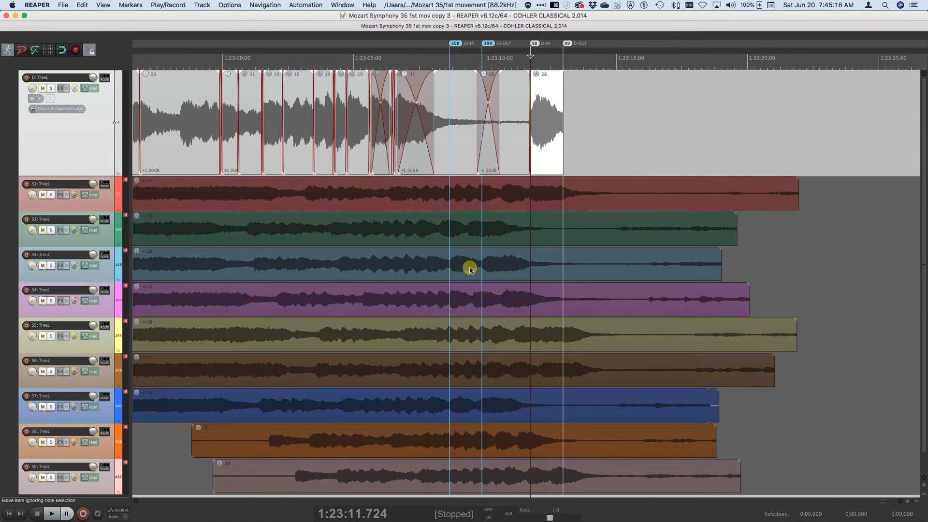
mouse_move(529, 122)
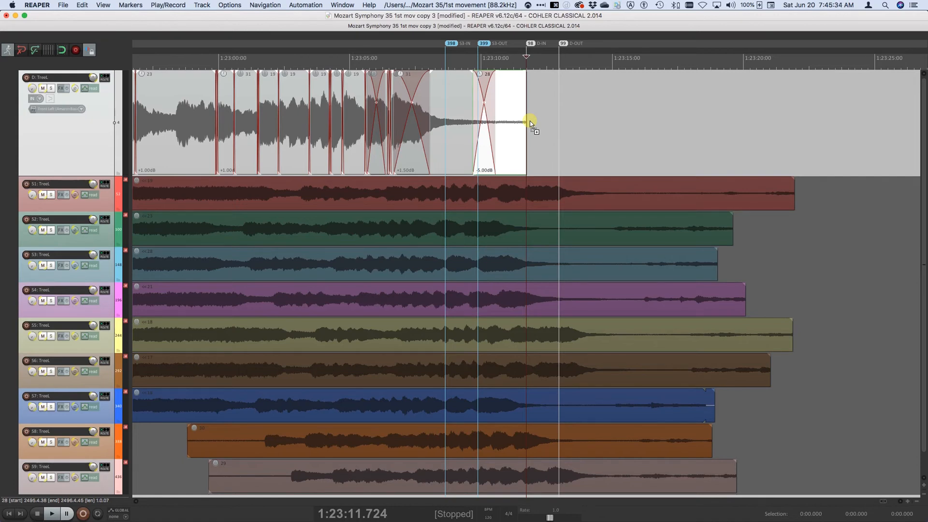
mouse_move(302, 199)
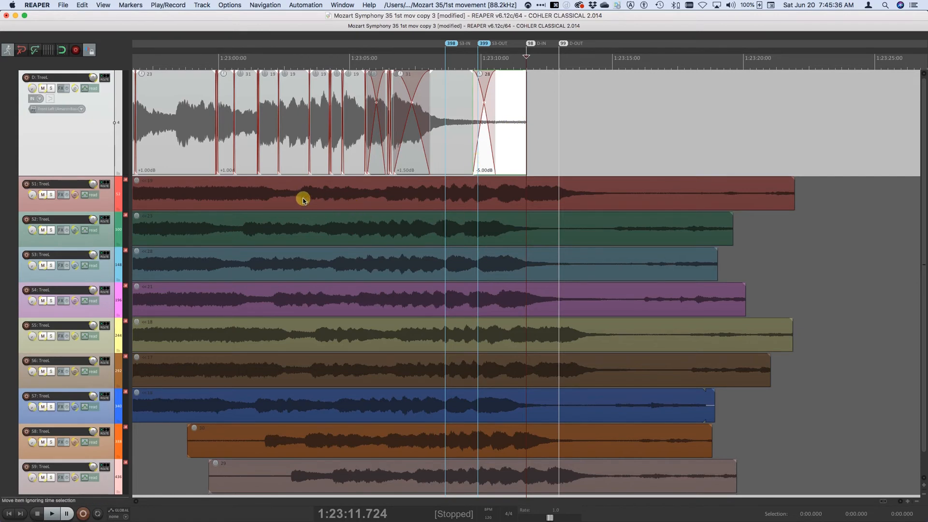
Scroll the arrange view to the passage around 1:22:25–1:22:37 on the D track.
scroll("left", 3)
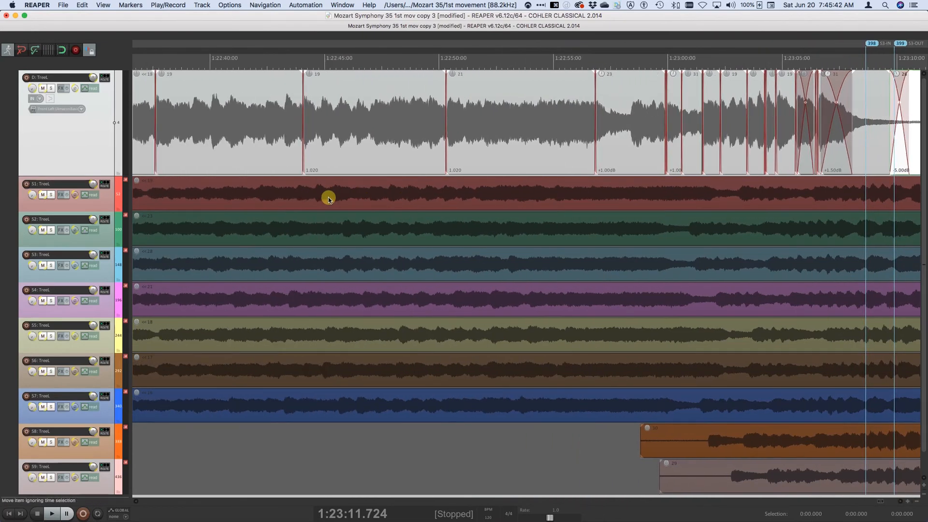
mouse_move(645, 145)
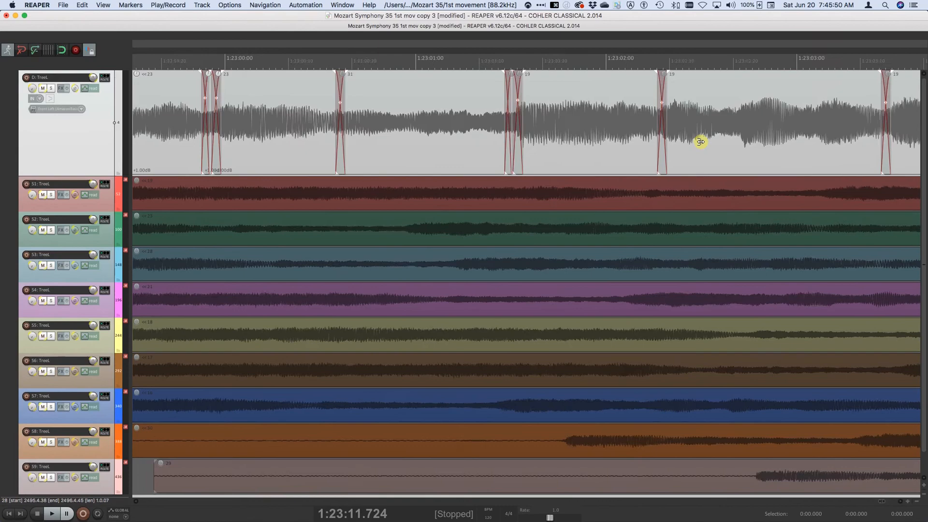
scroll("right", 3)
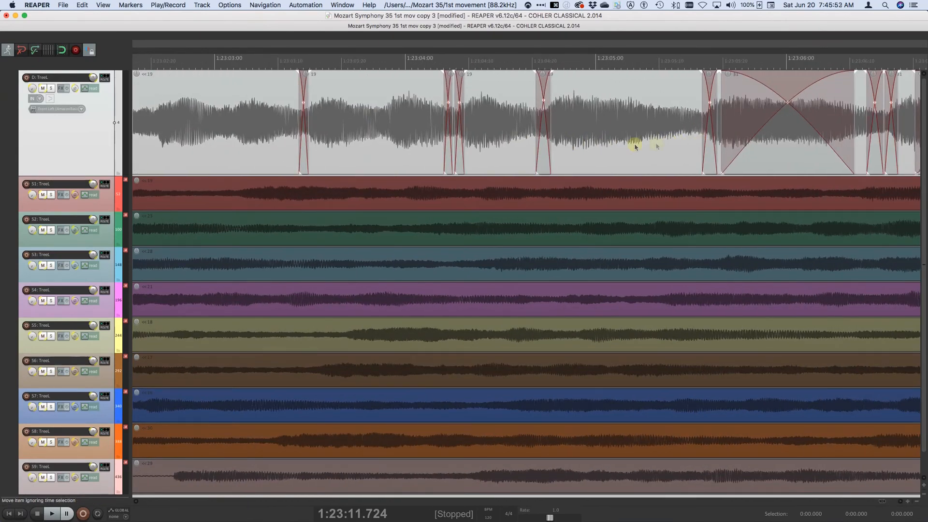
scroll("left", 3)
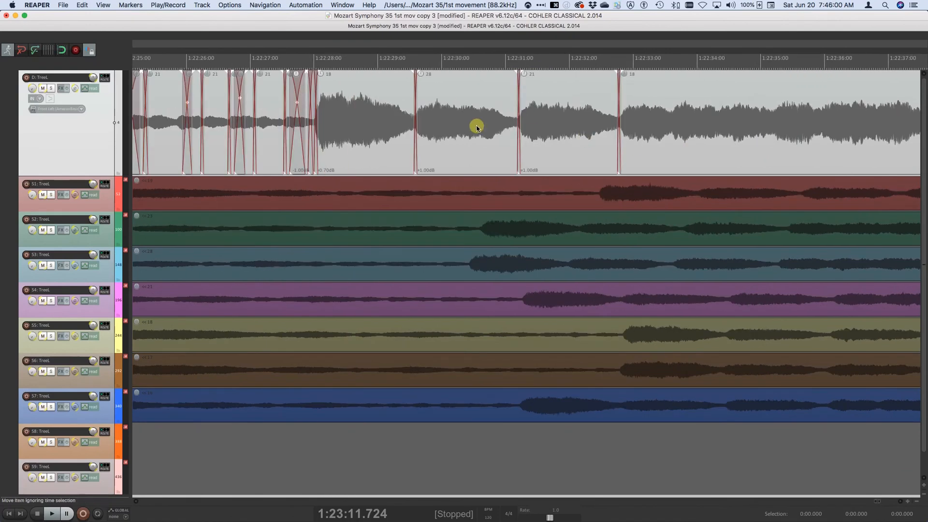
mouse_move(348, 103)
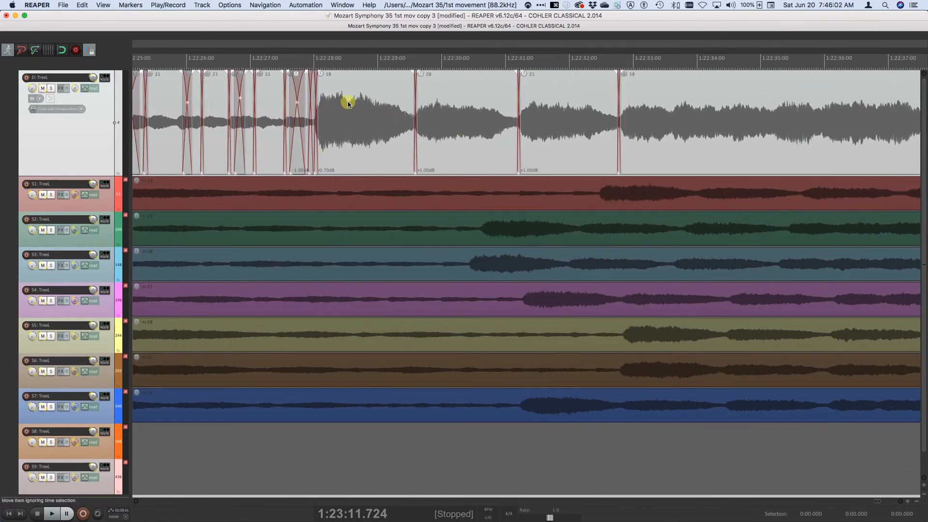
mouse_move(432, 80)
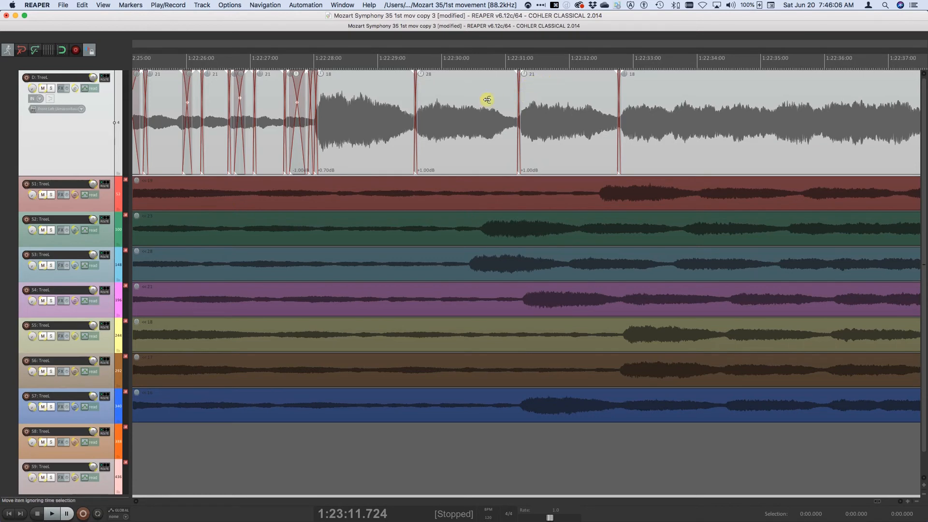
mouse_move(521, 106)
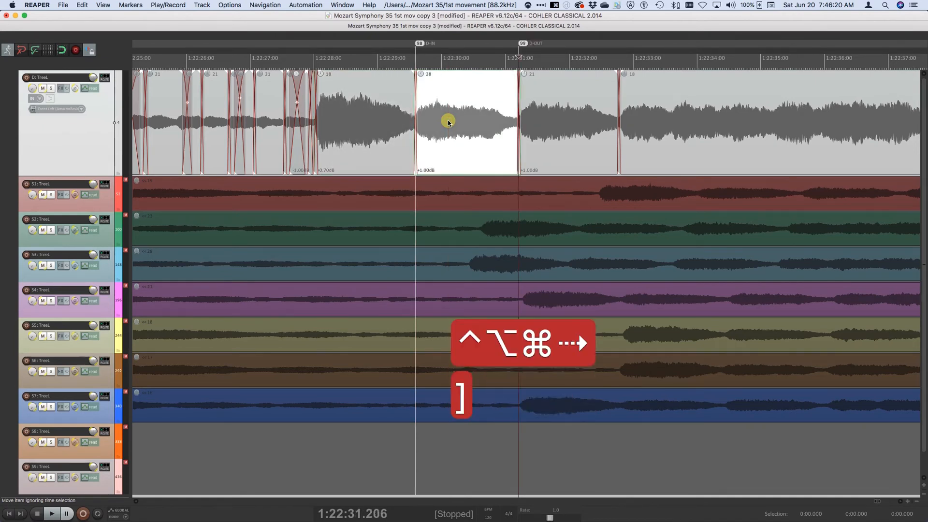
Mark D-IN and D-OUT destination points at item 28's edges near 1:22:30.
key("right")
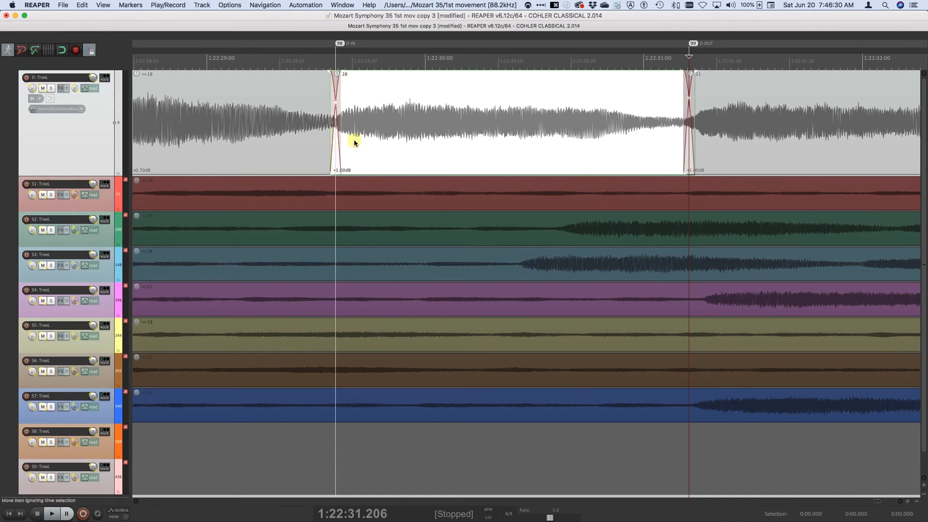
mouse_move(339, 132)
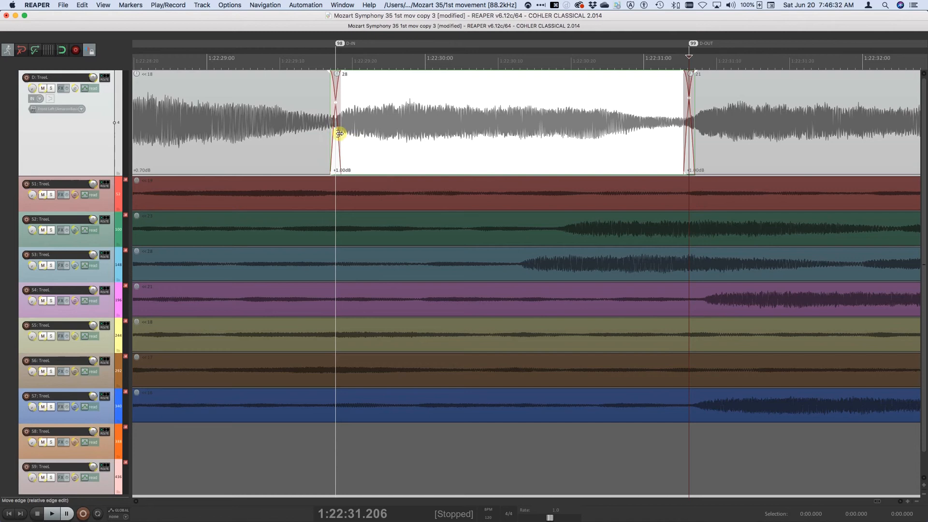
mouse_move(384, 149)
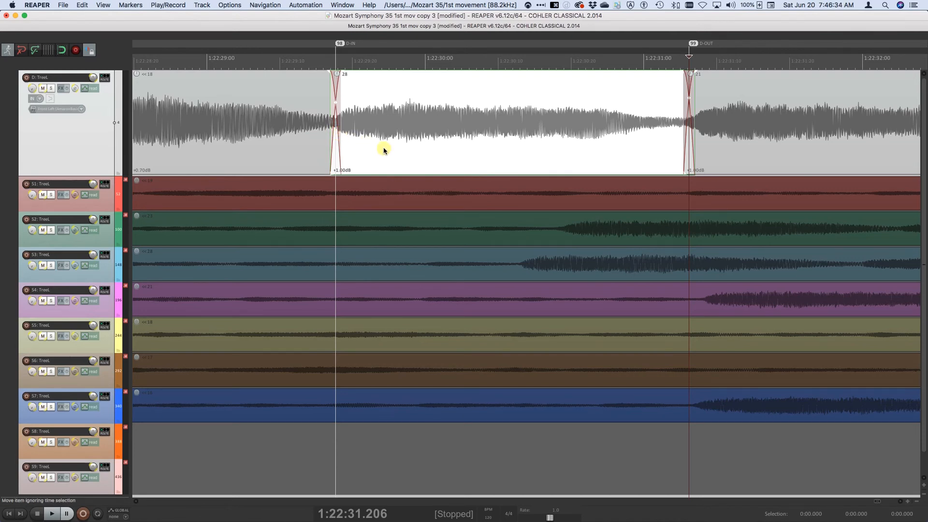
mouse_move(373, 136)
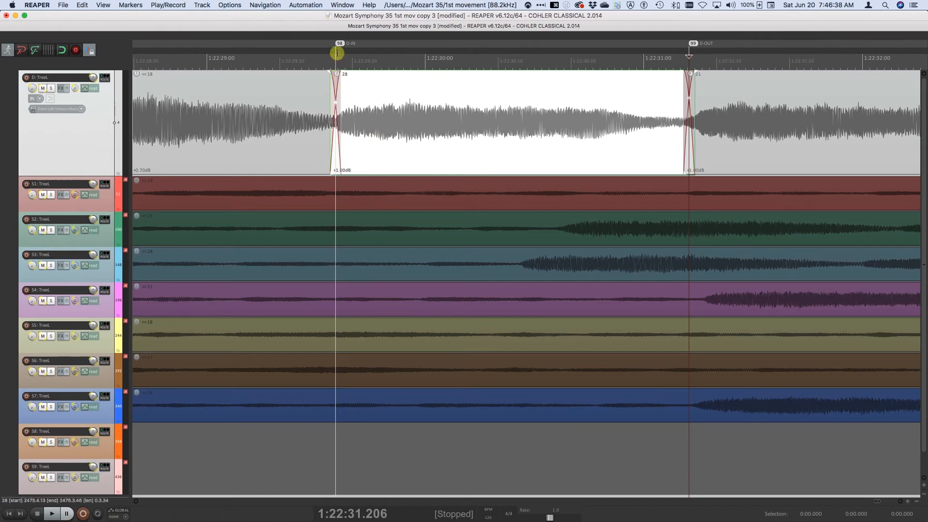
mouse_move(697, 103)
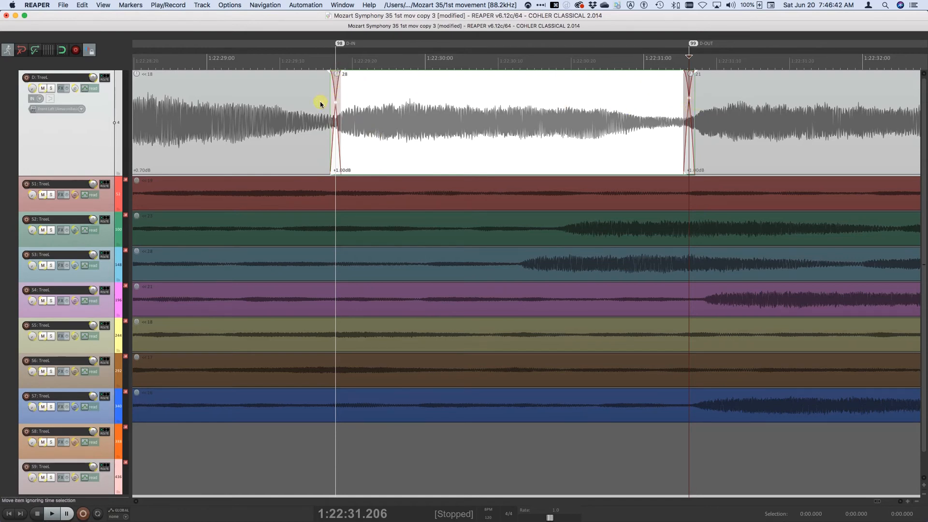
mouse_move(144, 84)
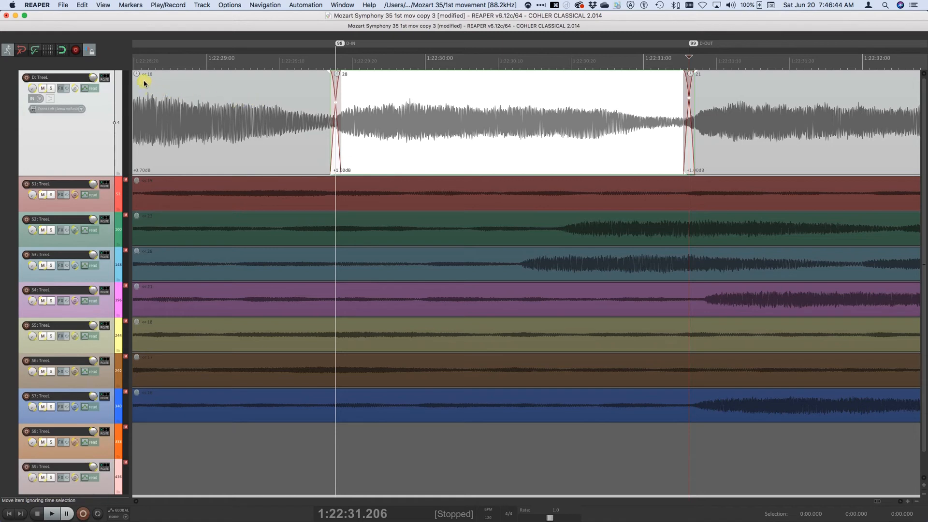
mouse_move(571, 107)
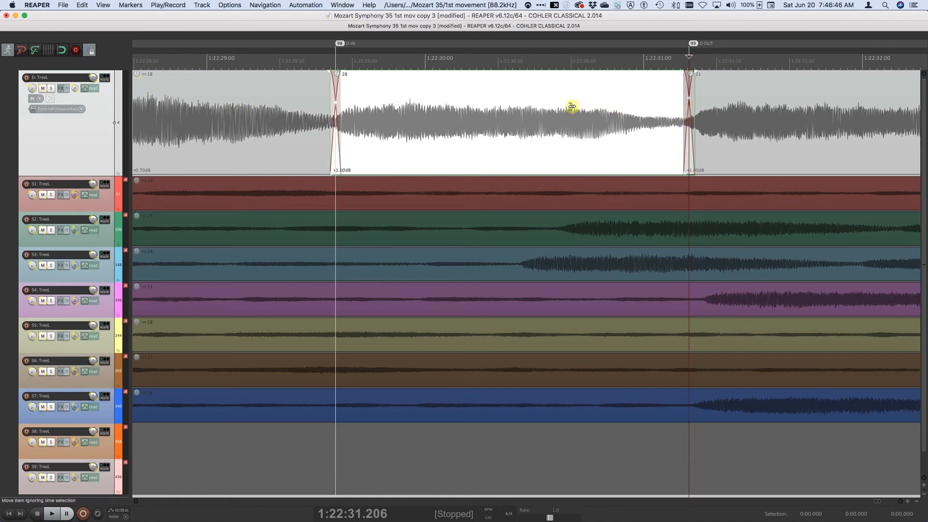
mouse_move(887, 110)
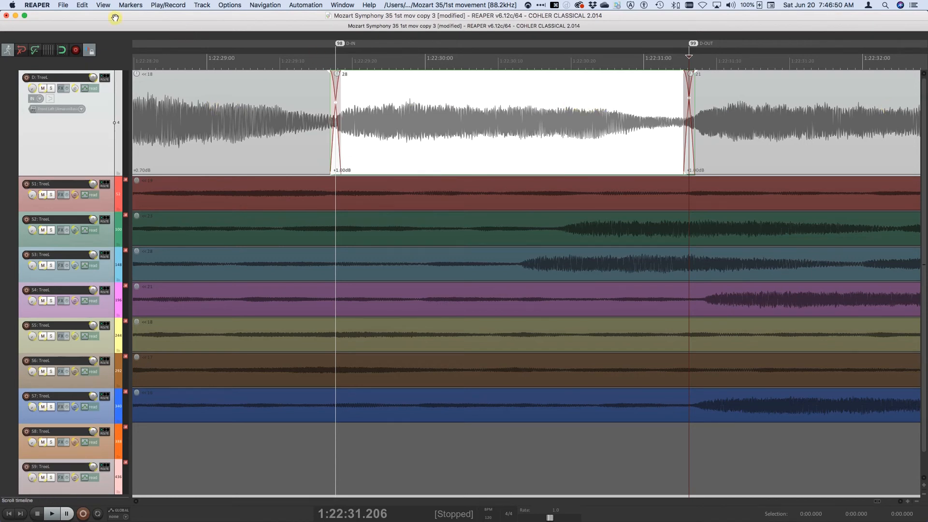
left_click(81, 5)
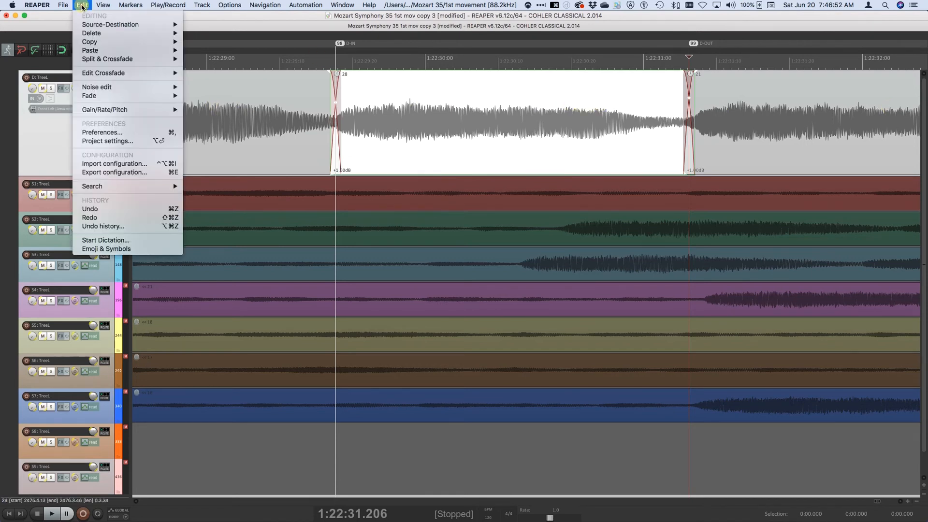
left_click(91, 33)
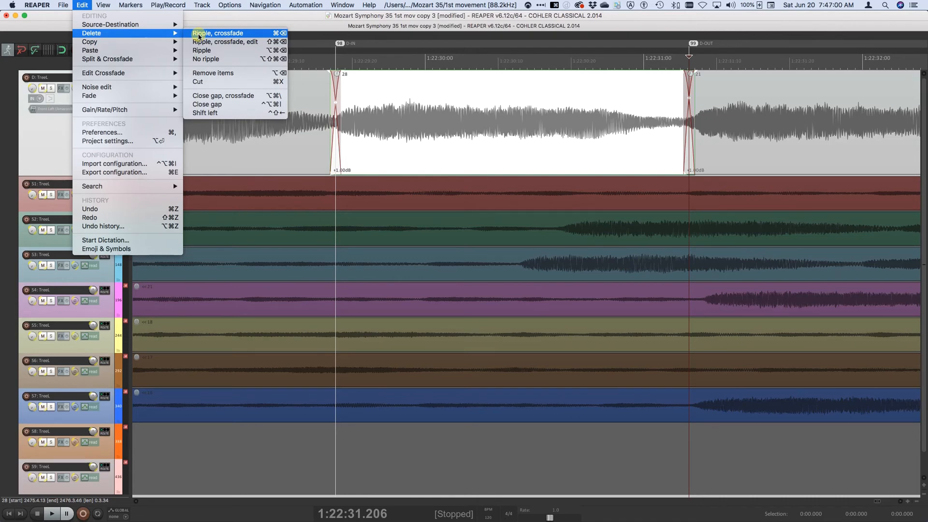
left_click(218, 33)
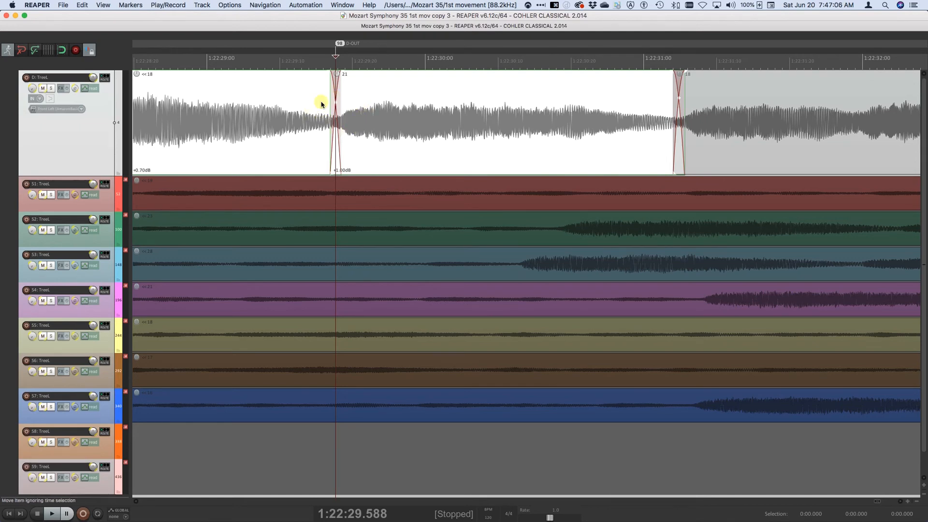
mouse_move(335, 113)
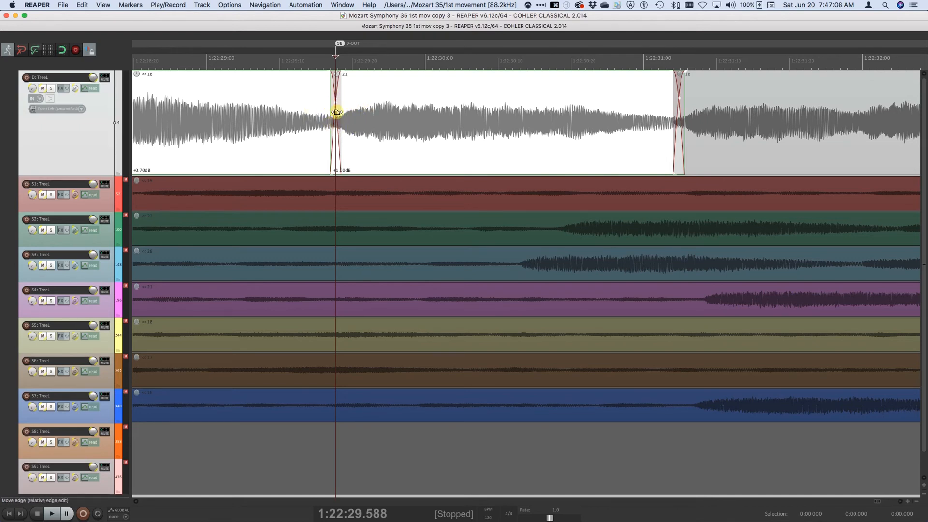
mouse_move(320, 110)
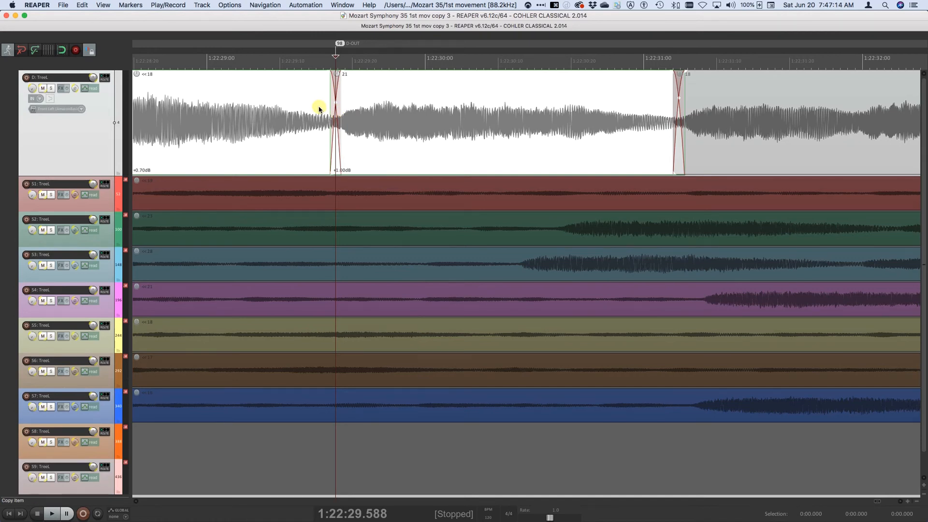
Undo the ripple delete and lengthen take 28's opening crossfade, then review the Edit menu commands.
key("cmd+z")
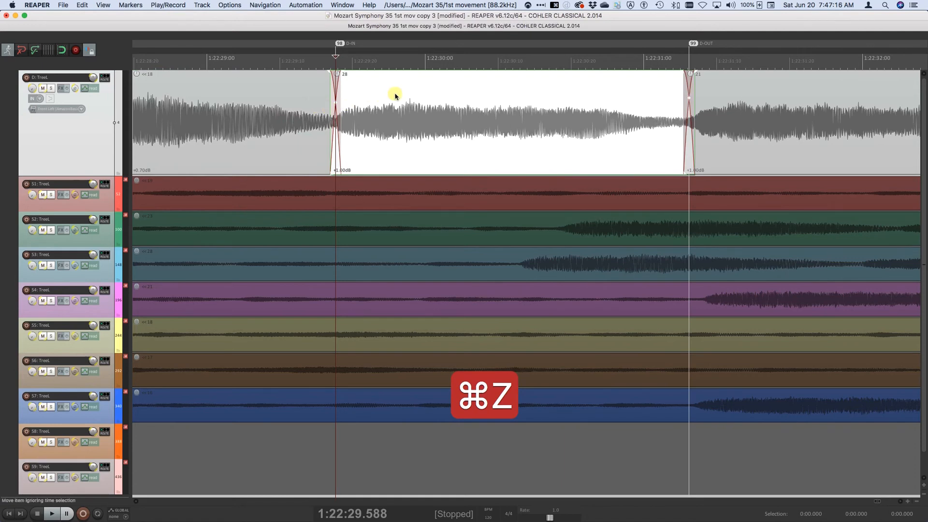
key("cmd+z")
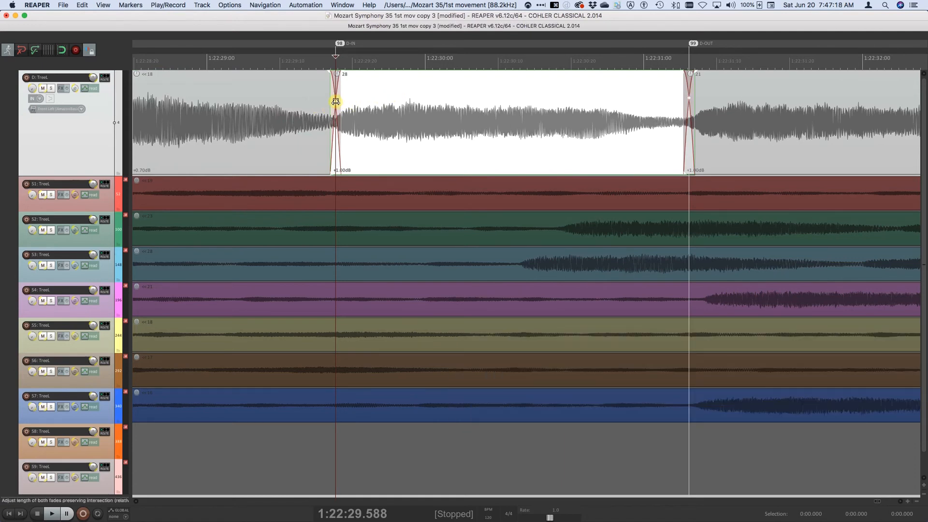
left_click_drag(335, 101, 388, 102)
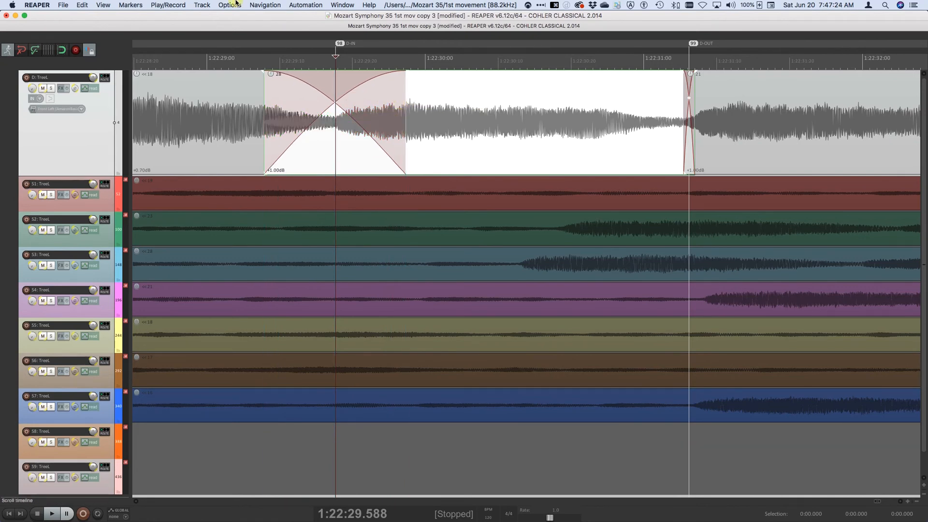
left_click(81, 5)
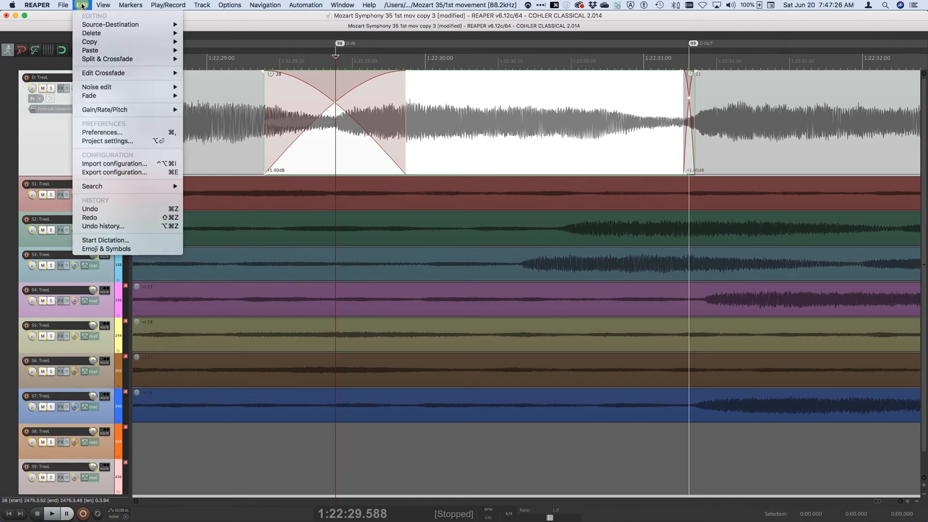
mouse_move(91, 33)
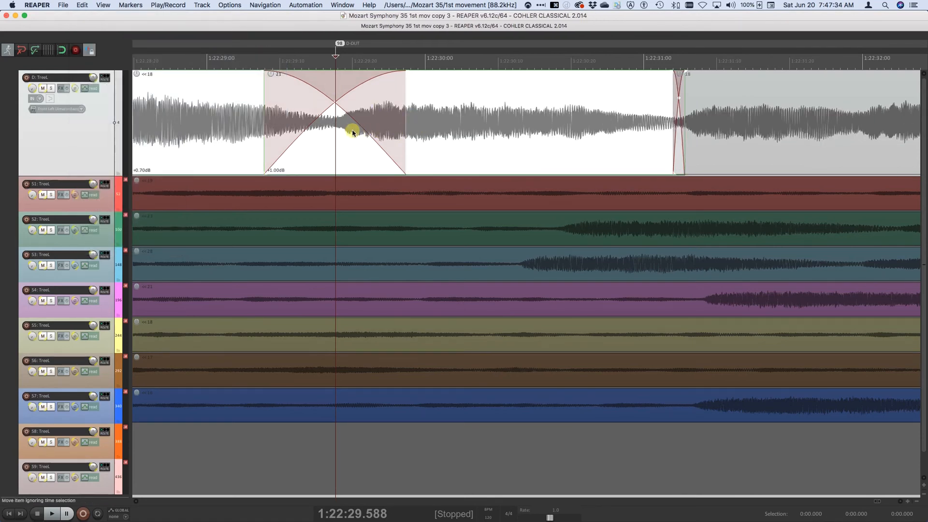
mouse_move(317, 105)
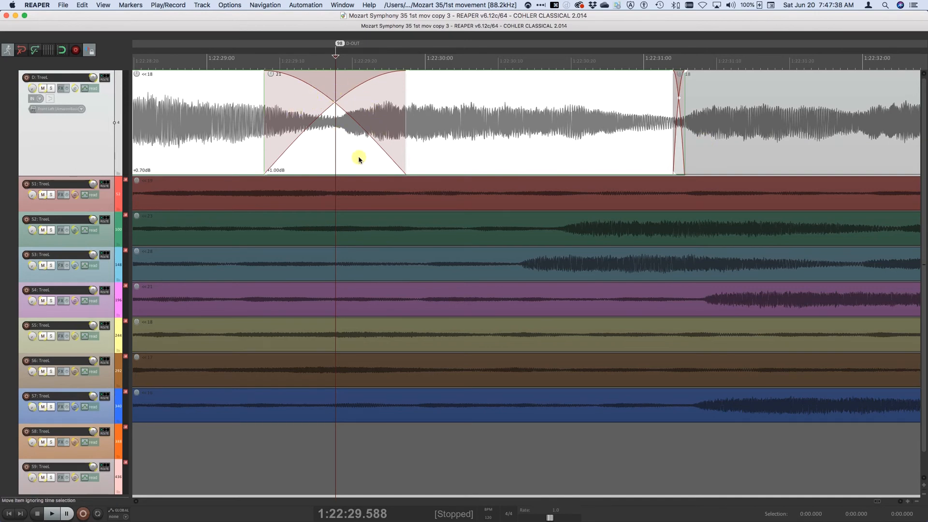
mouse_move(308, 108)
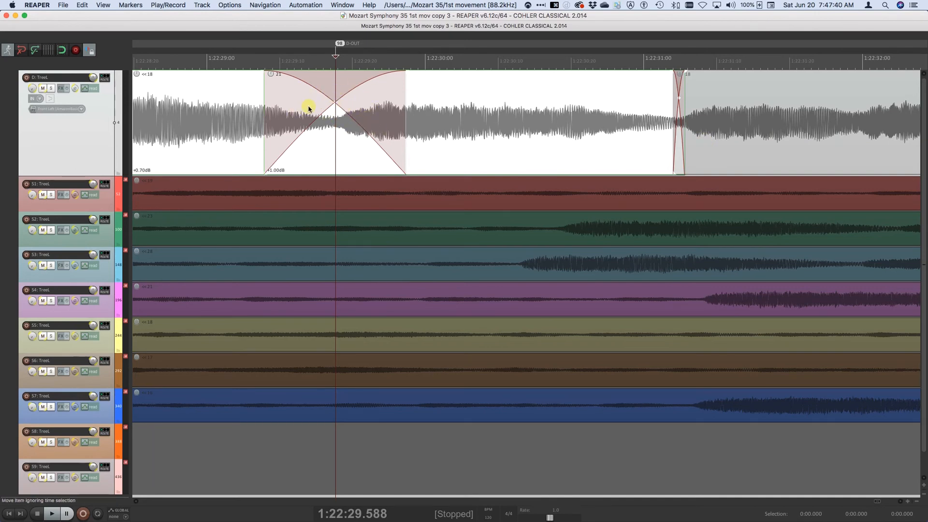
mouse_move(347, 164)
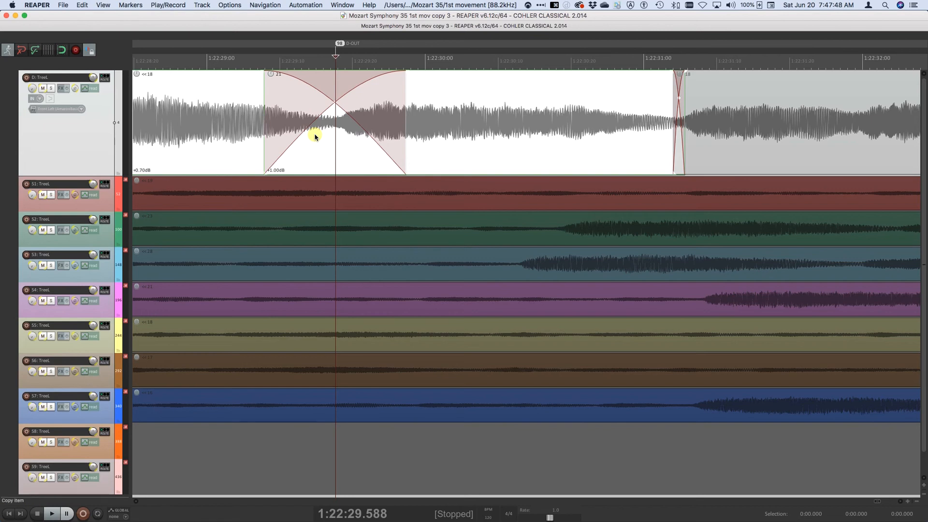
Undo and give the long opening crossfade a straight linear shape.
key("cmd+z")
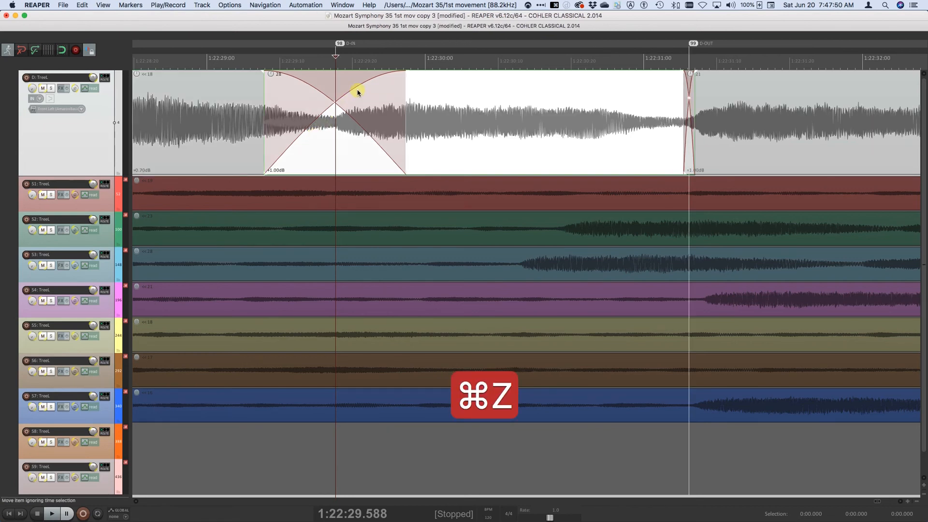
key("cmd+z")
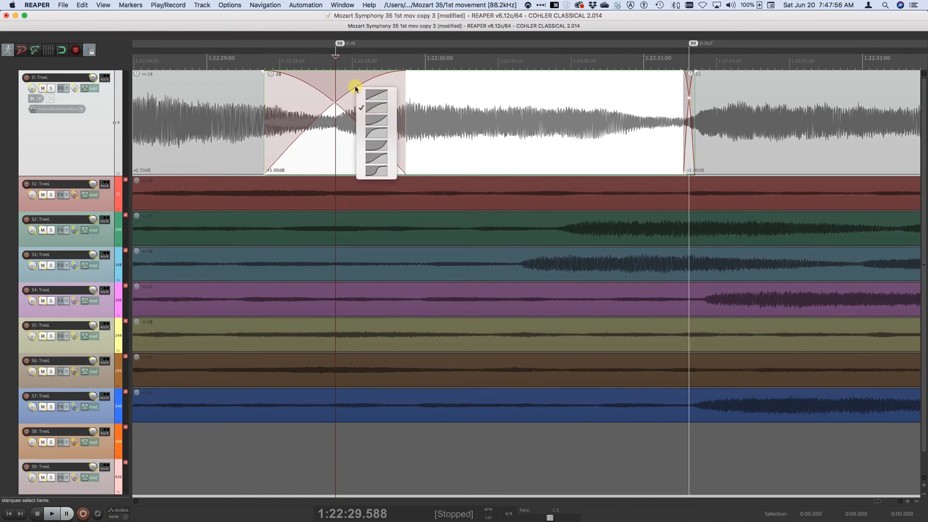
left_click(376, 107)
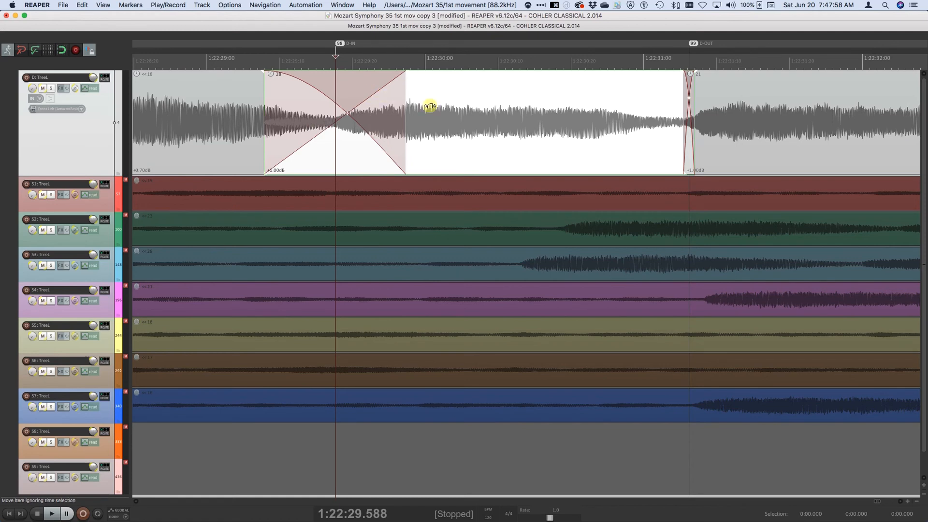
mouse_move(509, 132)
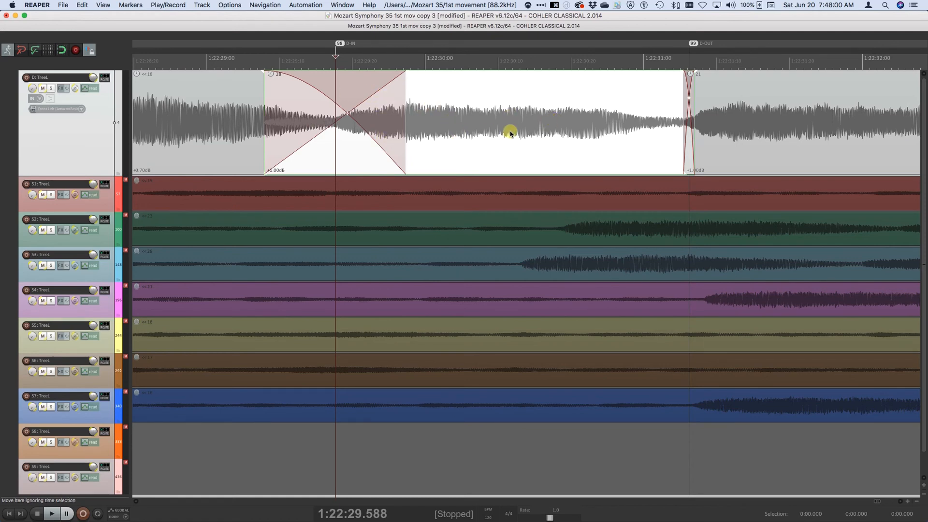
Test a ripple delete on the passage and undo it, keeping take 28 and D-OUT.
key("cmd+backspace")
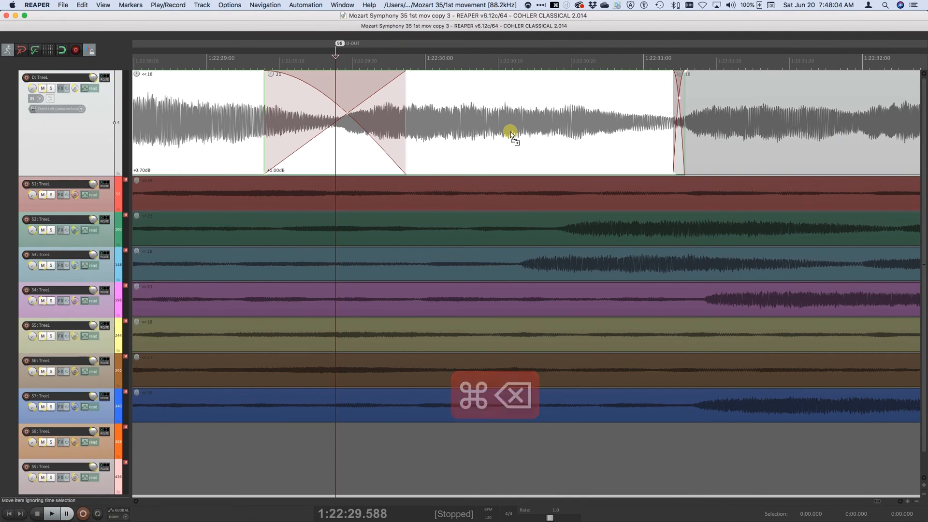
key("cmd+z")
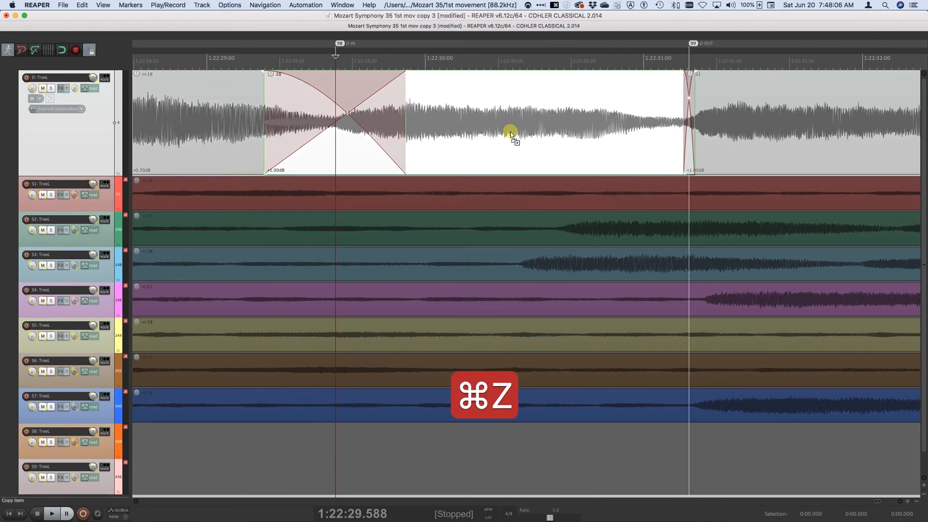
key("cmd+z")
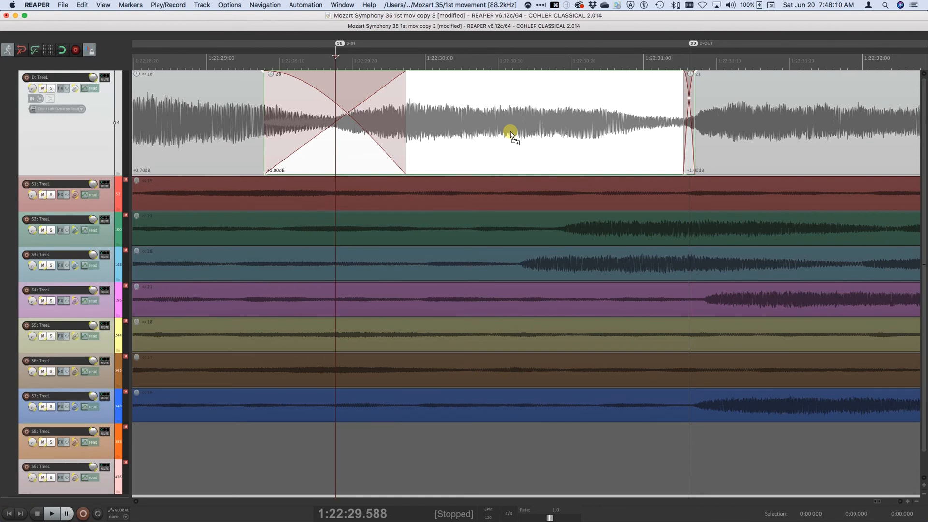
mouse_move(531, 154)
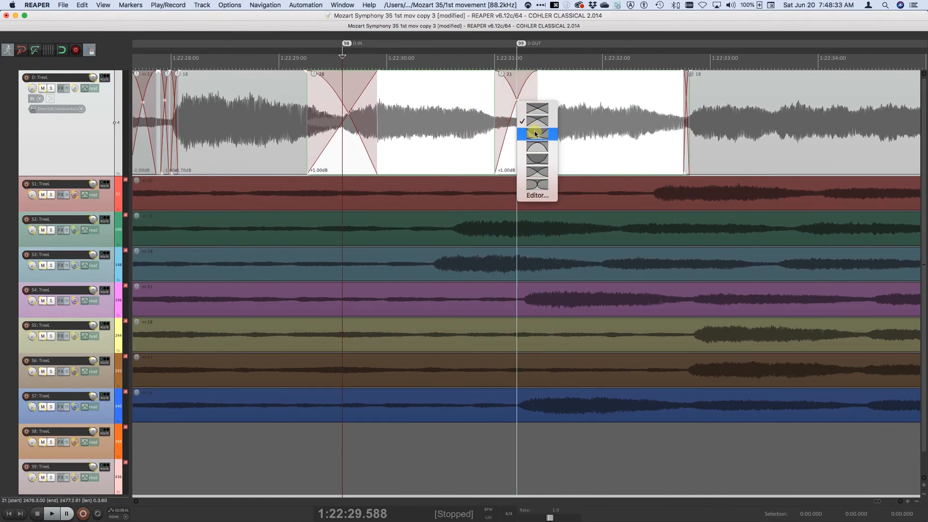
Give the second crossfade at D-OUT a different curve shape and a long fade length.
left_click(536, 133)
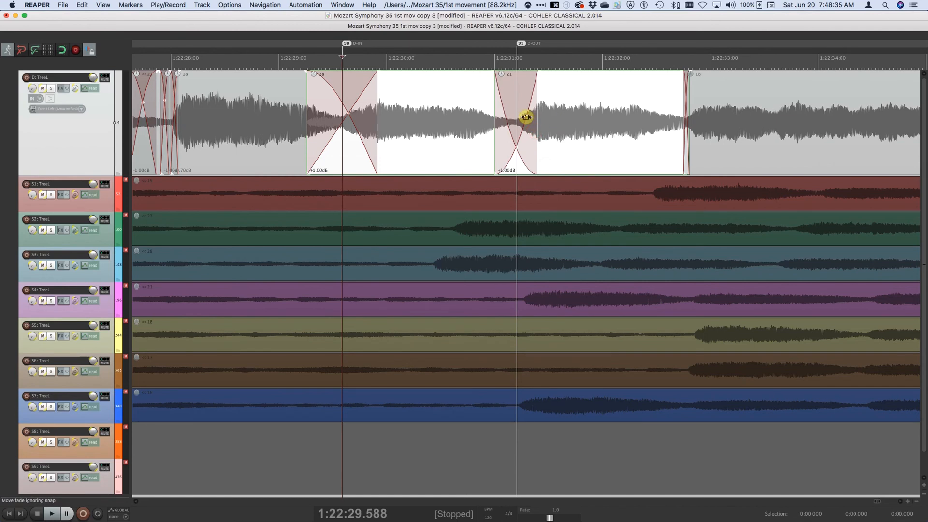
right_click(524, 117)
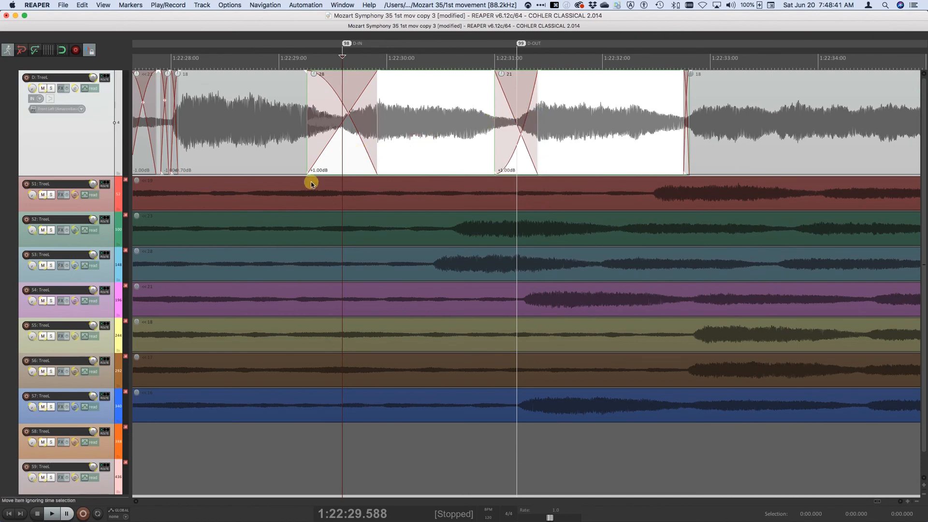
mouse_move(452, 233)
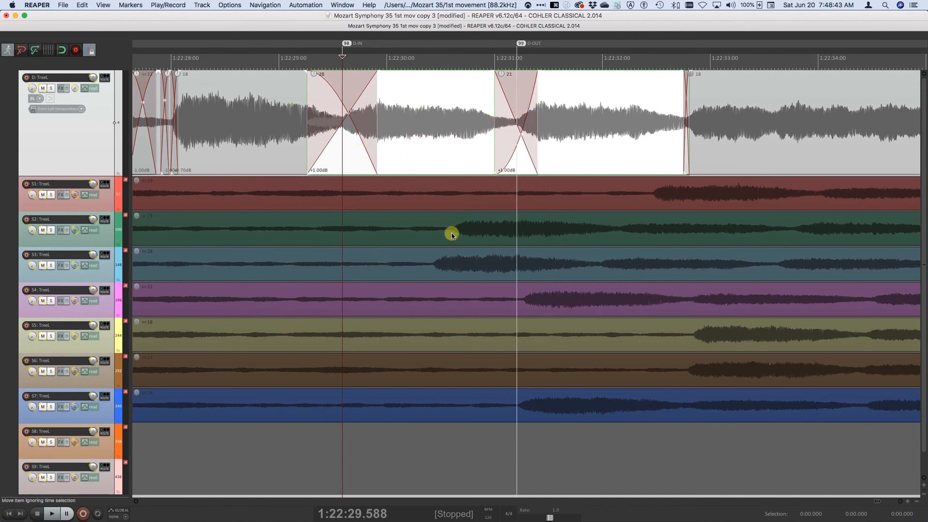
Set S2-IN and S2-OUT source markers around the replacement passage on the take.
left_click(451, 231)
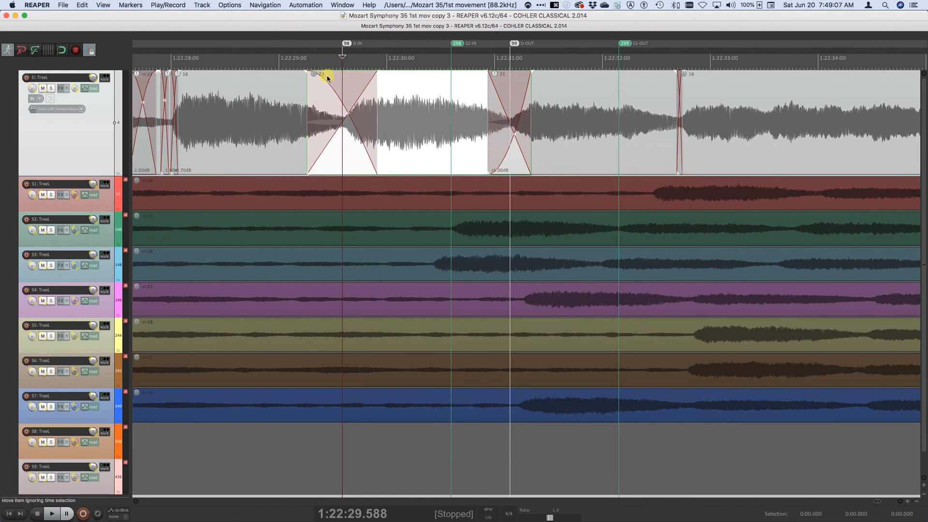
mouse_move(150, 224)
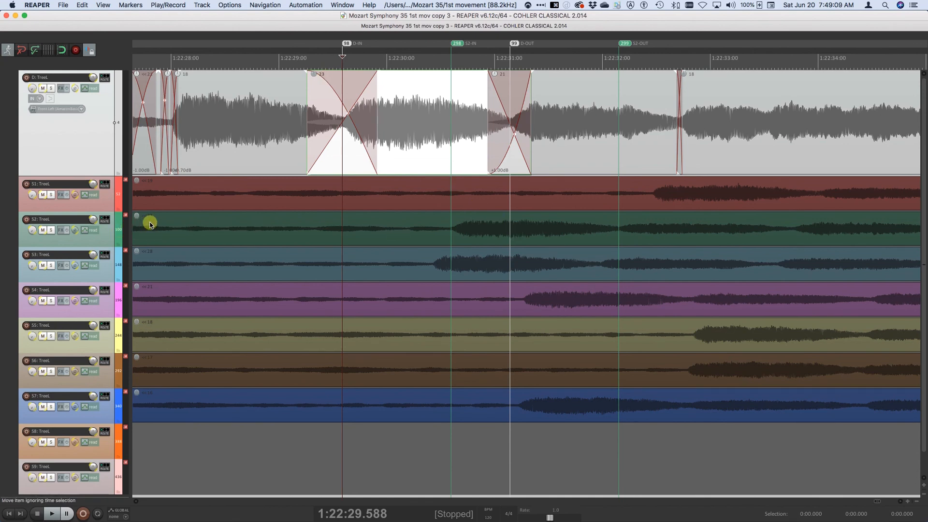